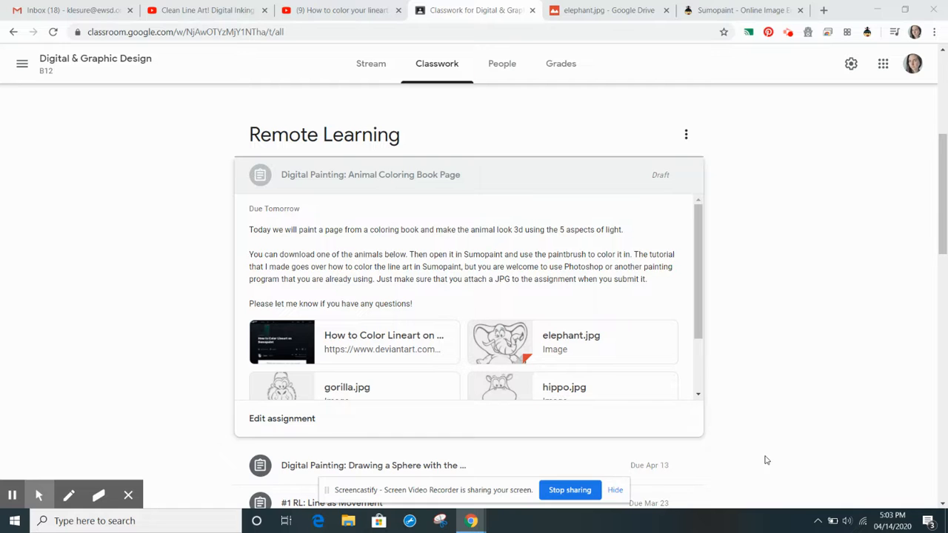
pyautogui.moveTo(495, 208)
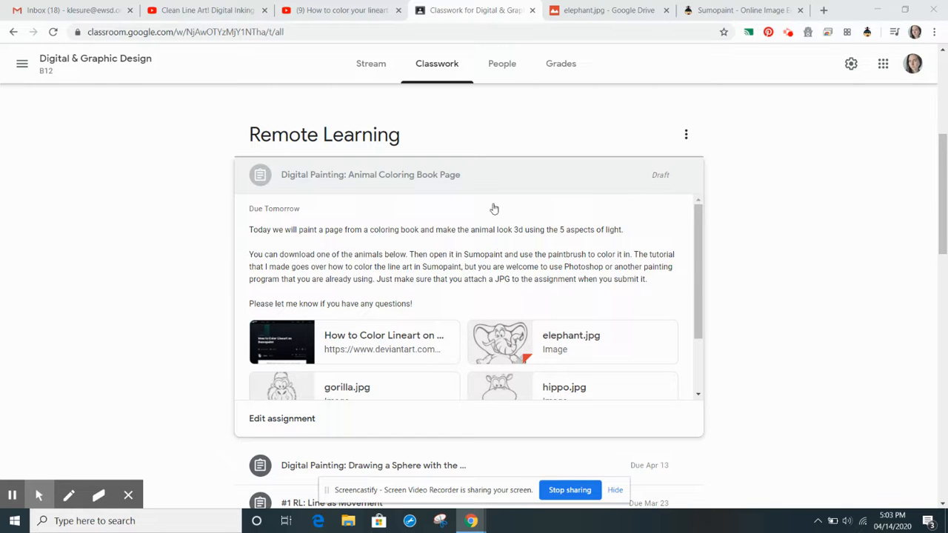
# Open the elephant.jpg attachment in its own Google Drive window.
pyautogui.scroll(-3)
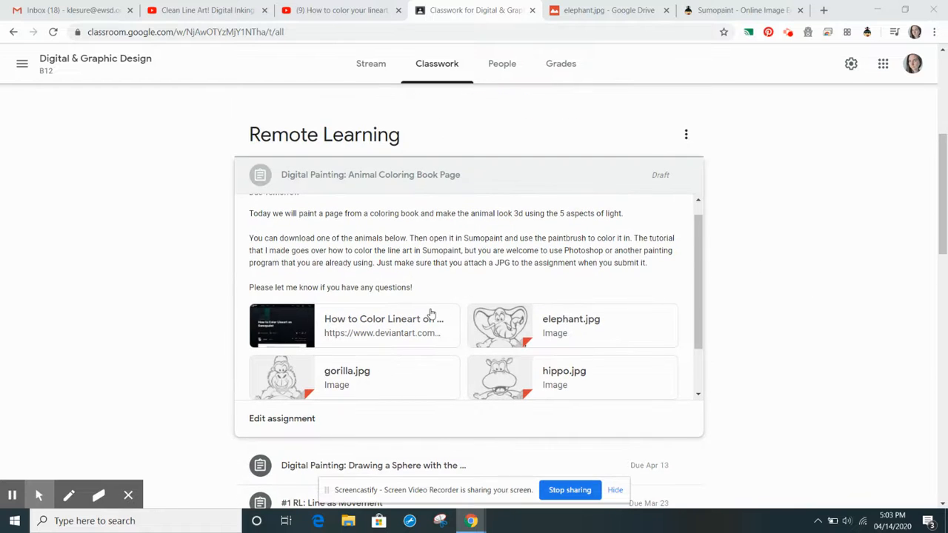
pyautogui.scroll(-3)
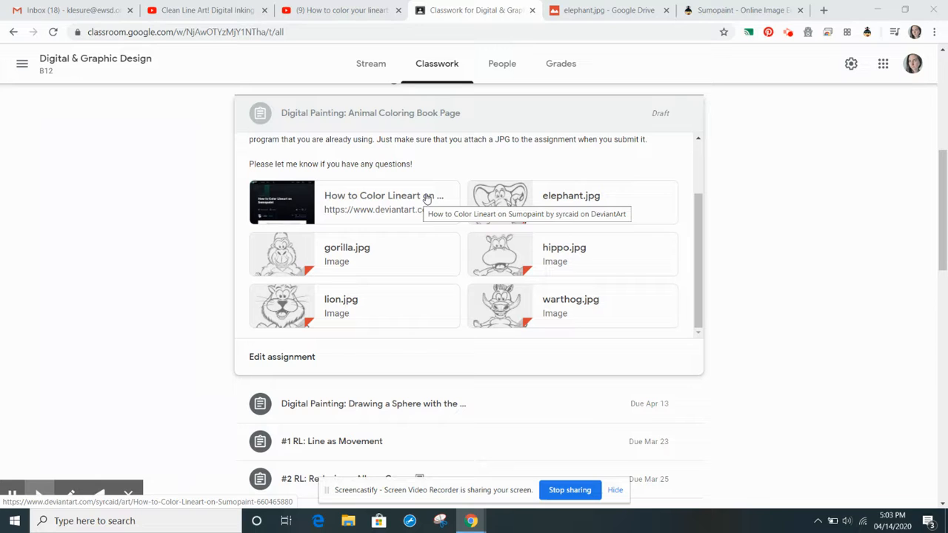
pyautogui.moveTo(380, 210)
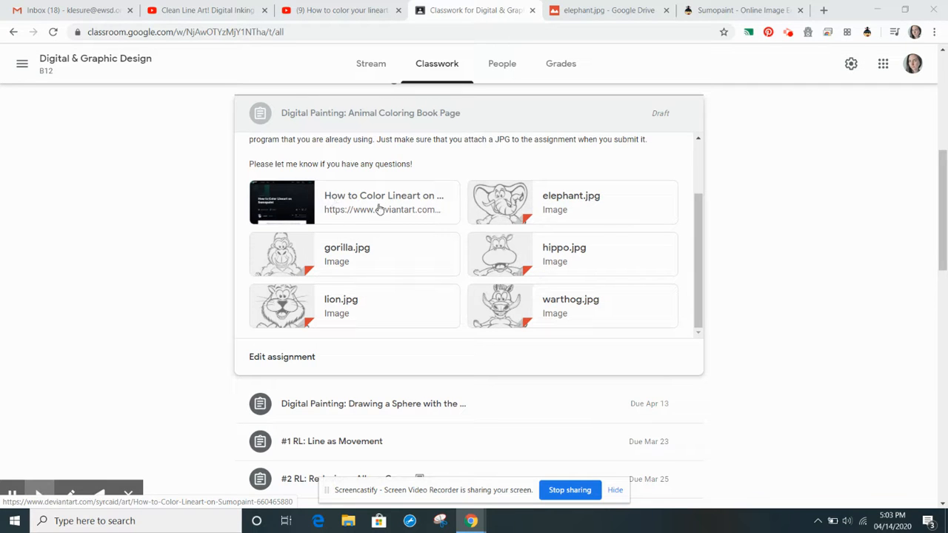
pyautogui.moveTo(380, 210)
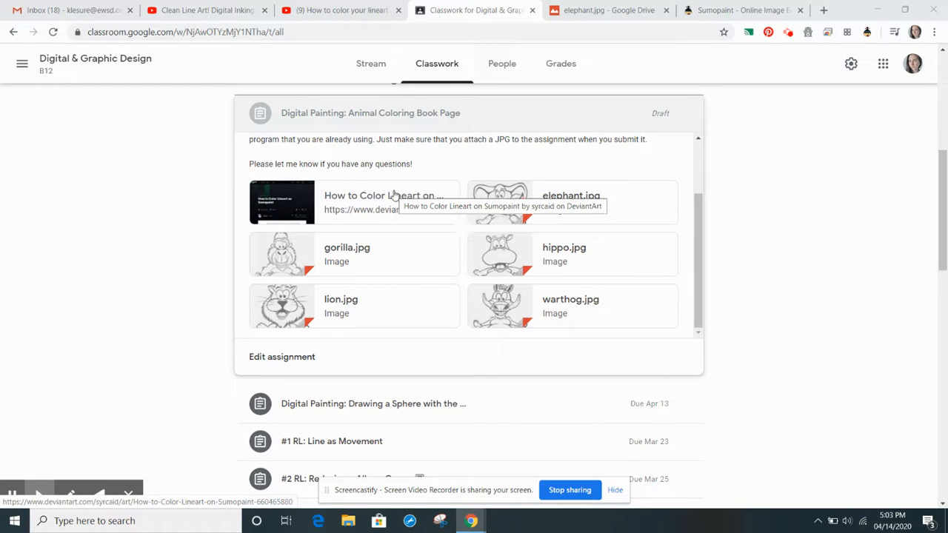
pyautogui.moveTo(304, 211)
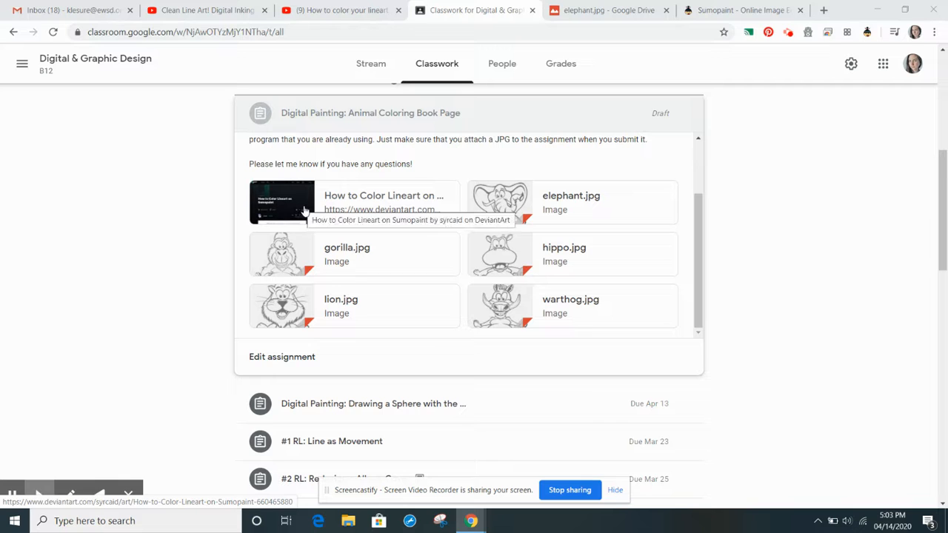
pyautogui.moveTo(570, 204)
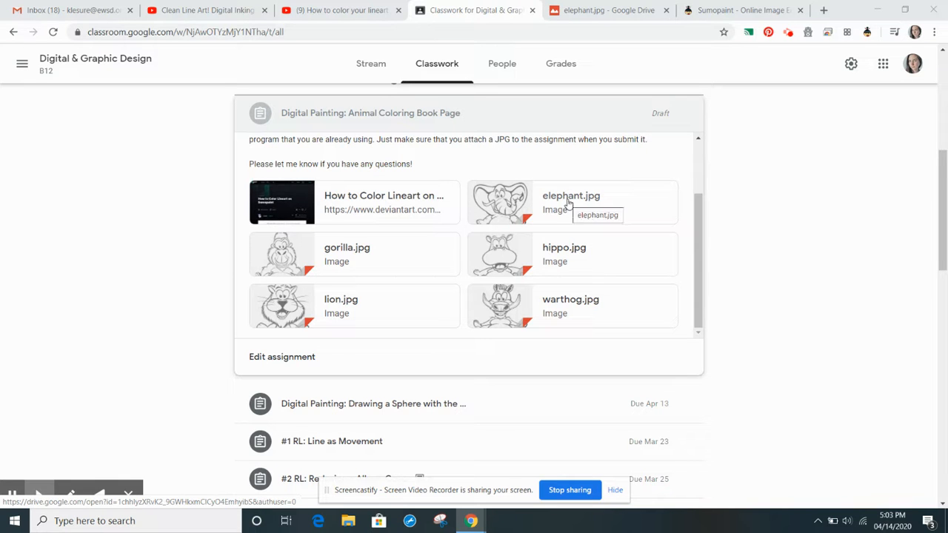
pyautogui.click(570, 202)
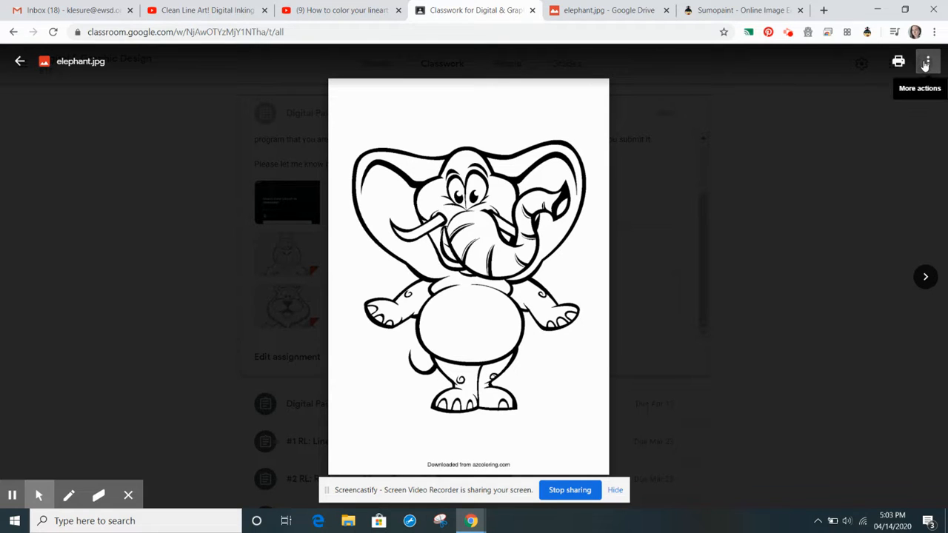
pyautogui.click(927, 60)
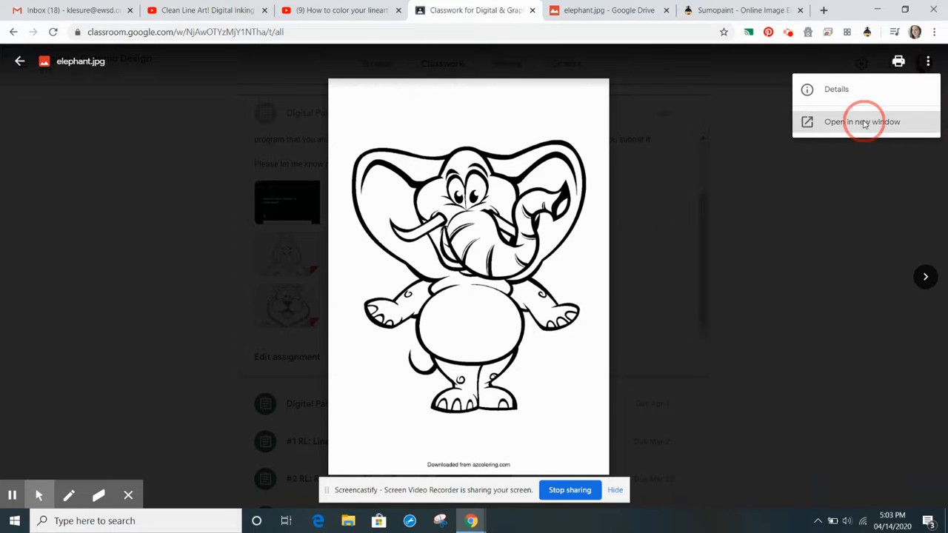
pyautogui.click(862, 122)
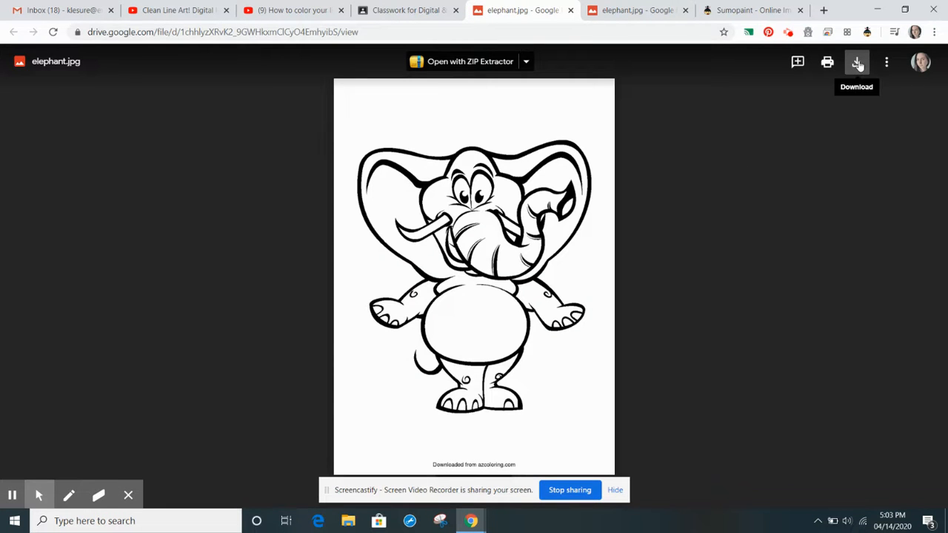
# Download elephant.jpg and save it to the computer.
pyautogui.click(857, 61)
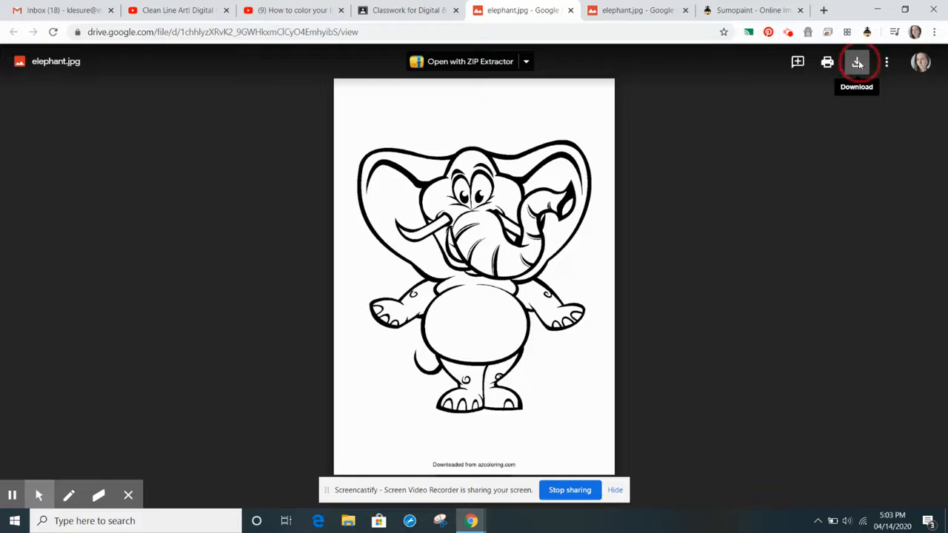
pyautogui.click(857, 62)
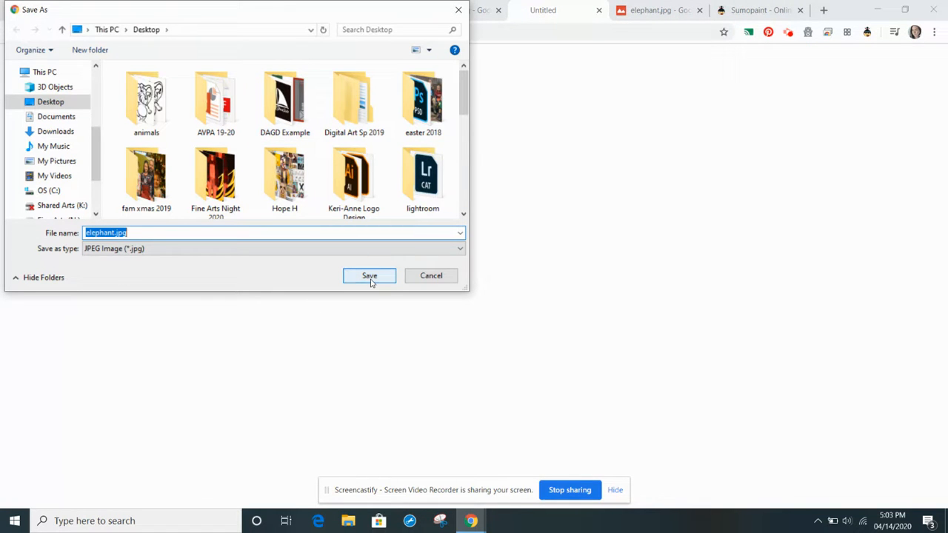
pyautogui.click(369, 275)
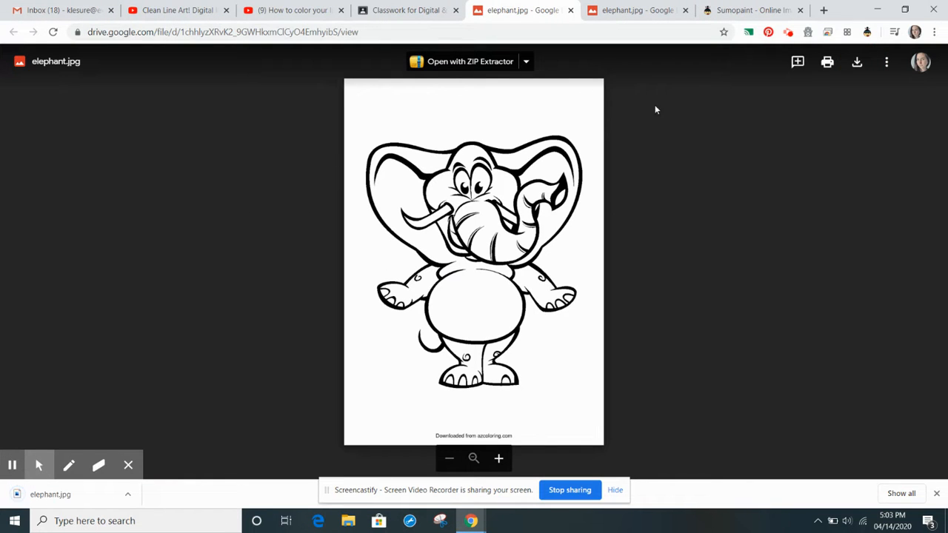
# Enable Flash on the Sumopaint page and close the blank Untitled canvas.
pyautogui.click(750, 10)
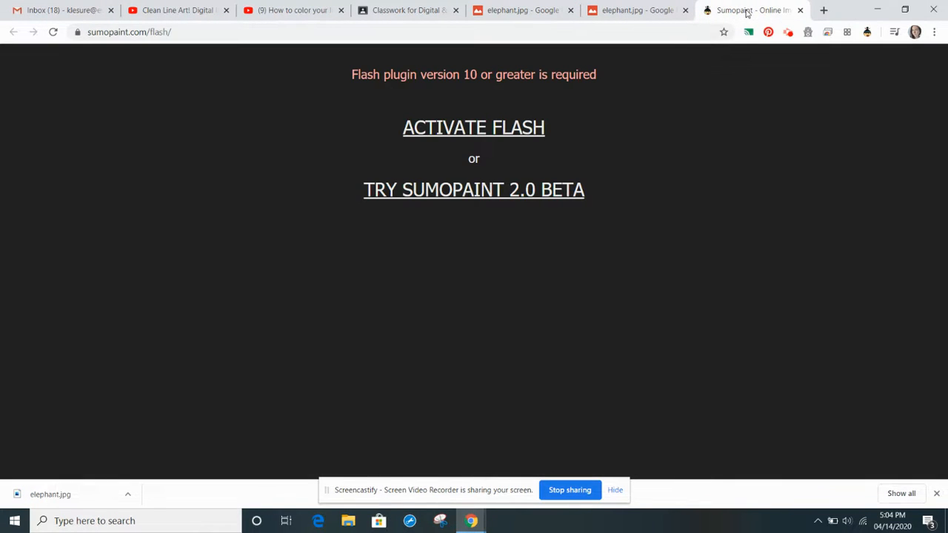
pyautogui.click(473, 128)
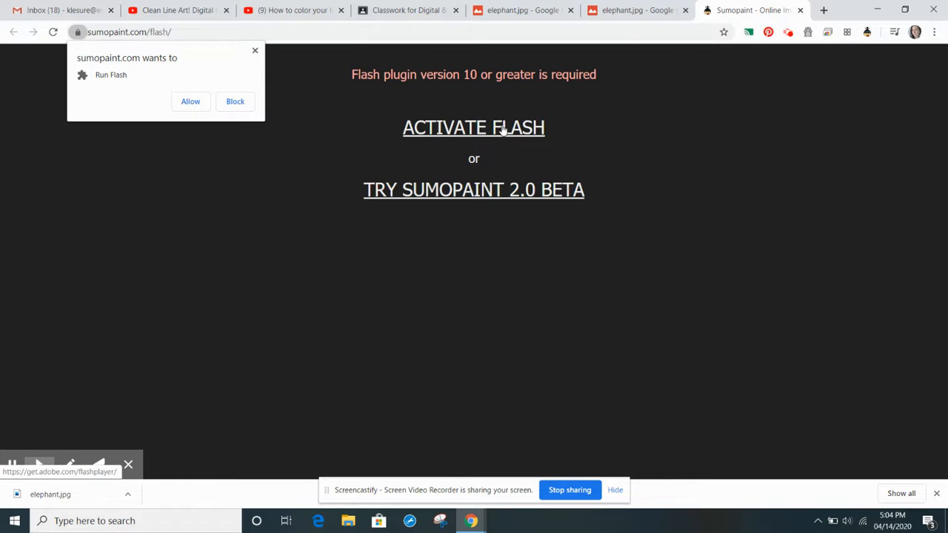
pyautogui.click(190, 102)
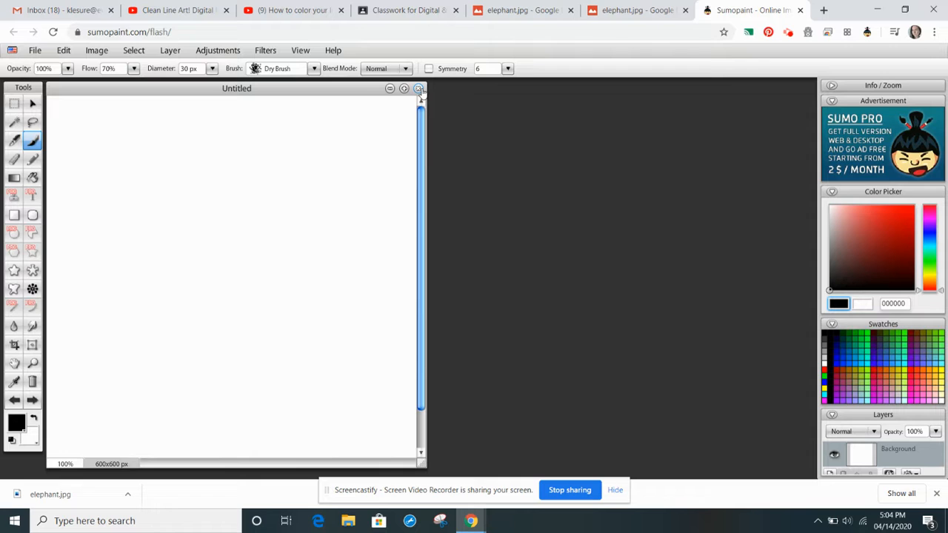
pyautogui.click(419, 88)
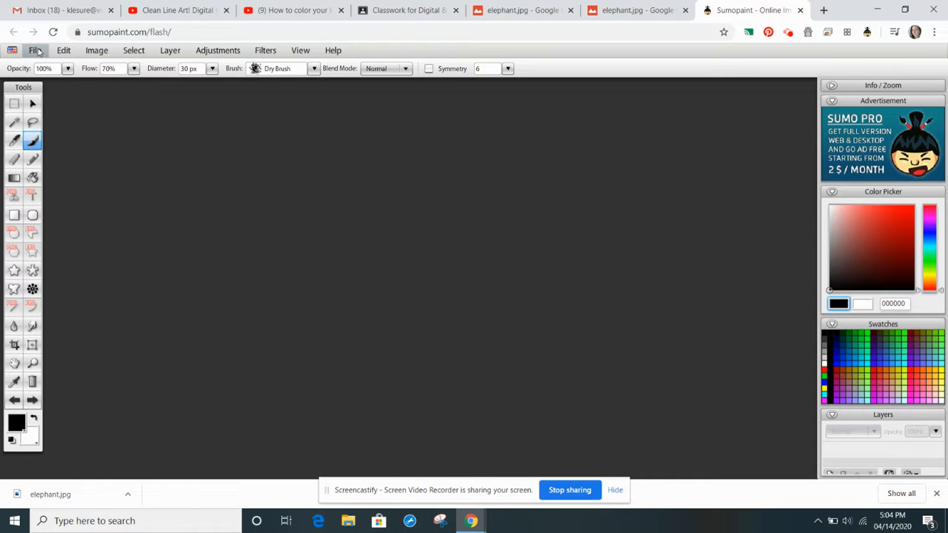
# Open elephant.jpg from the animals folder on the computer.
pyautogui.click(34, 49)
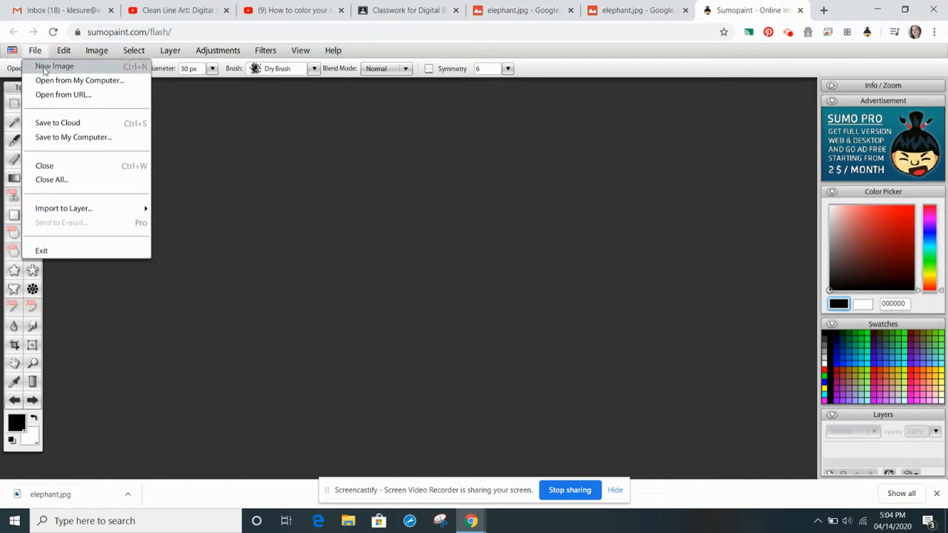
pyautogui.moveTo(70, 80)
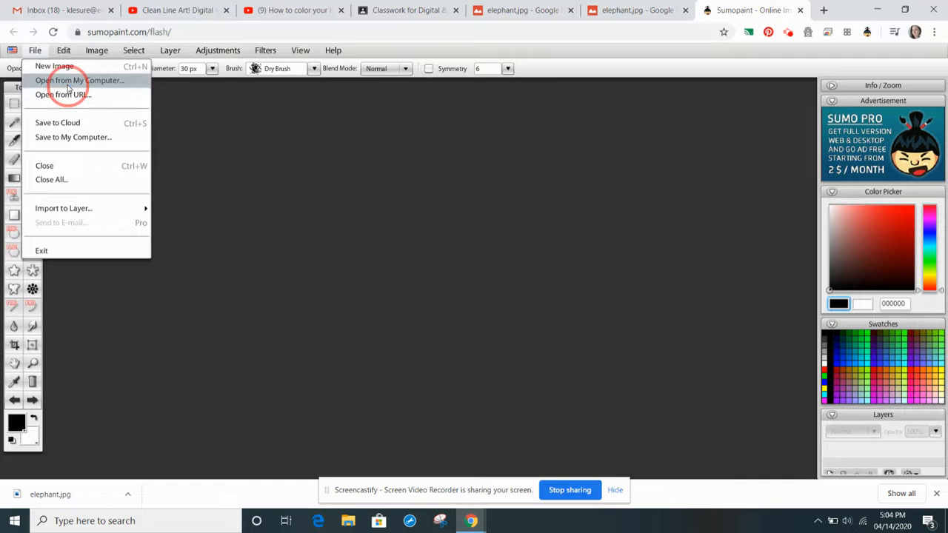
pyautogui.click(79, 80)
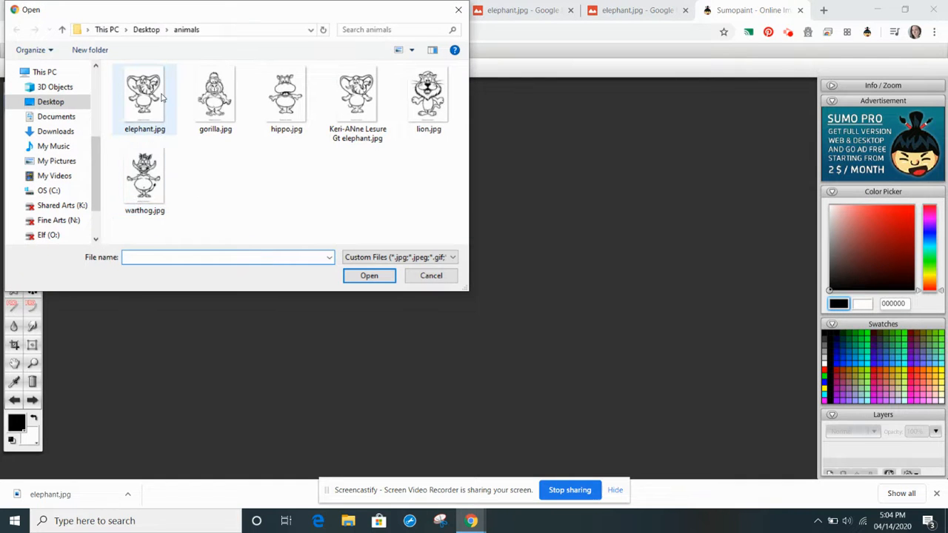
pyautogui.click(144, 97)
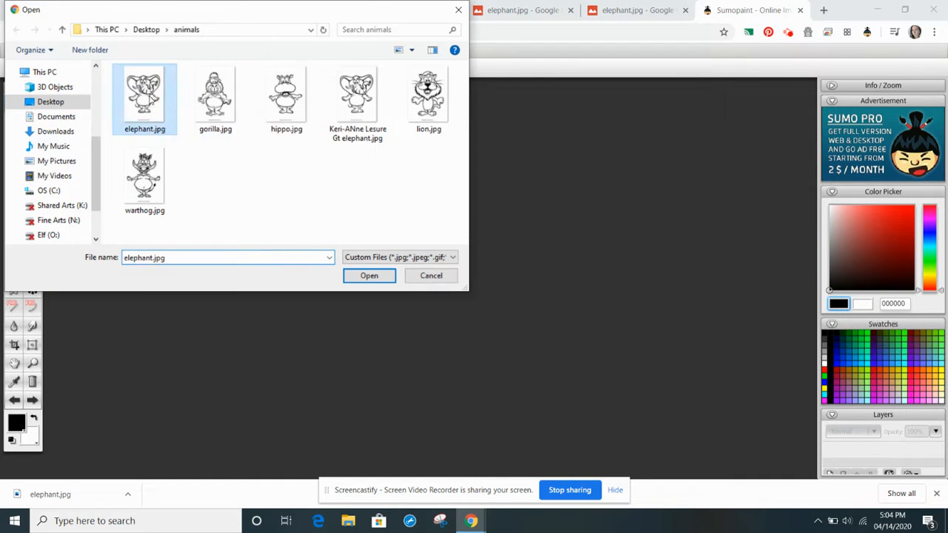
pyautogui.click(369, 276)
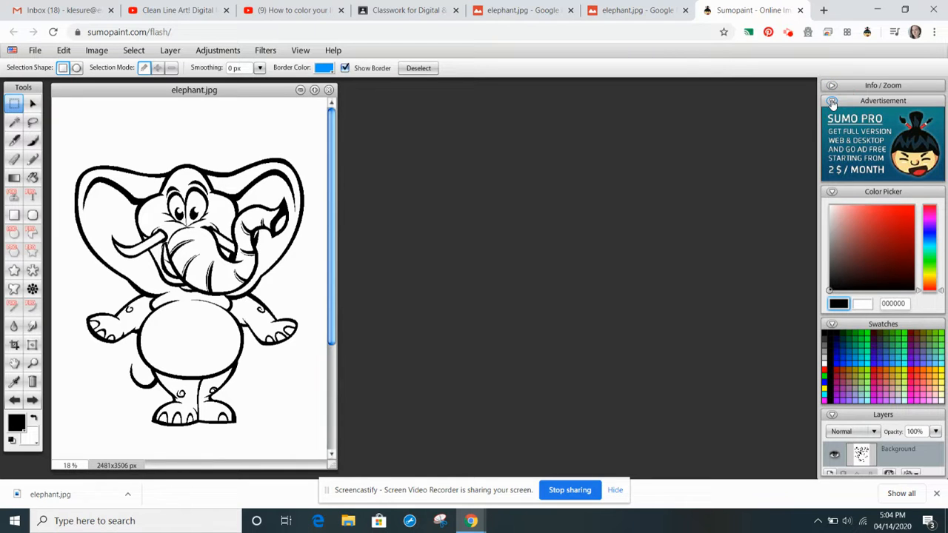
# Hide the ad panel, place an empty 'color' layer below, and rename Background 'line'.
pyautogui.click(832, 101)
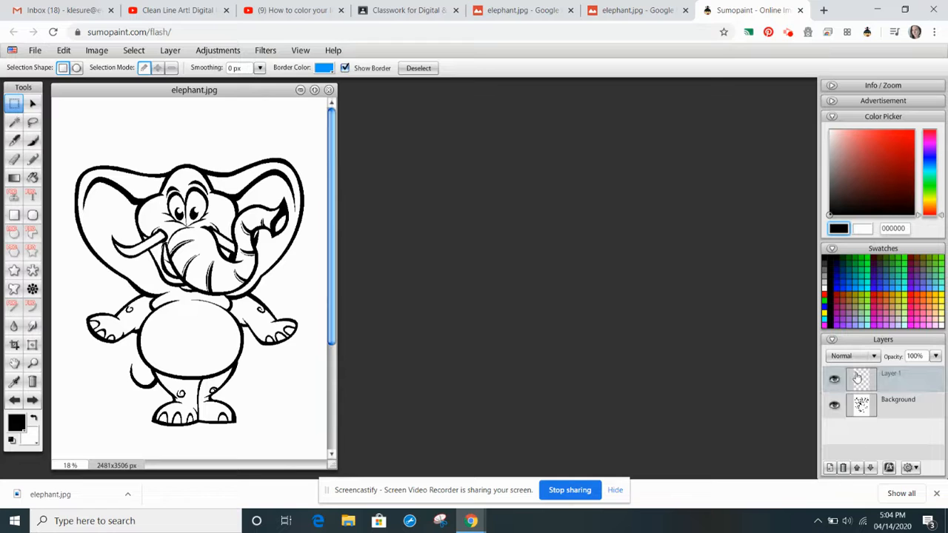
pyautogui.click(898, 399)
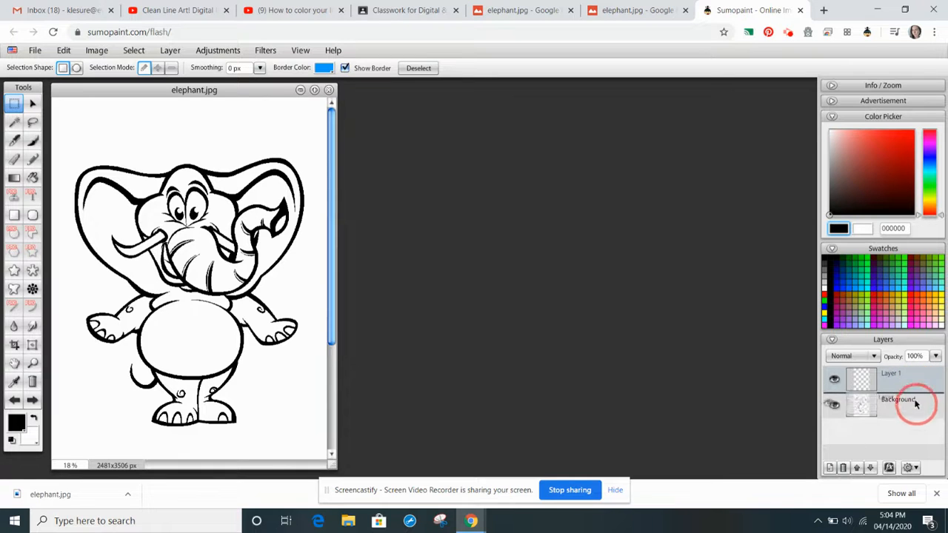
pyautogui.doubleClick(891, 374)
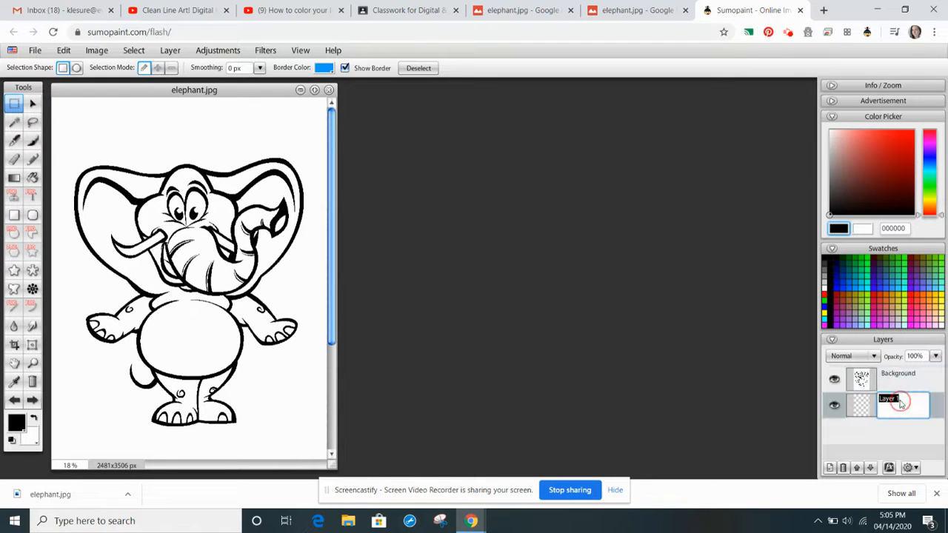
pyautogui.write('color')
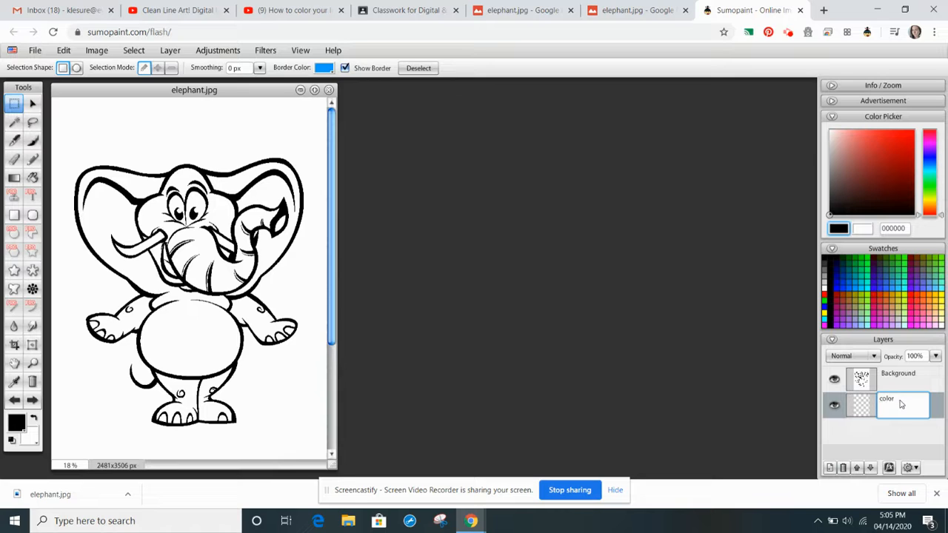
pyautogui.click(896, 378)
pyautogui.write('line')
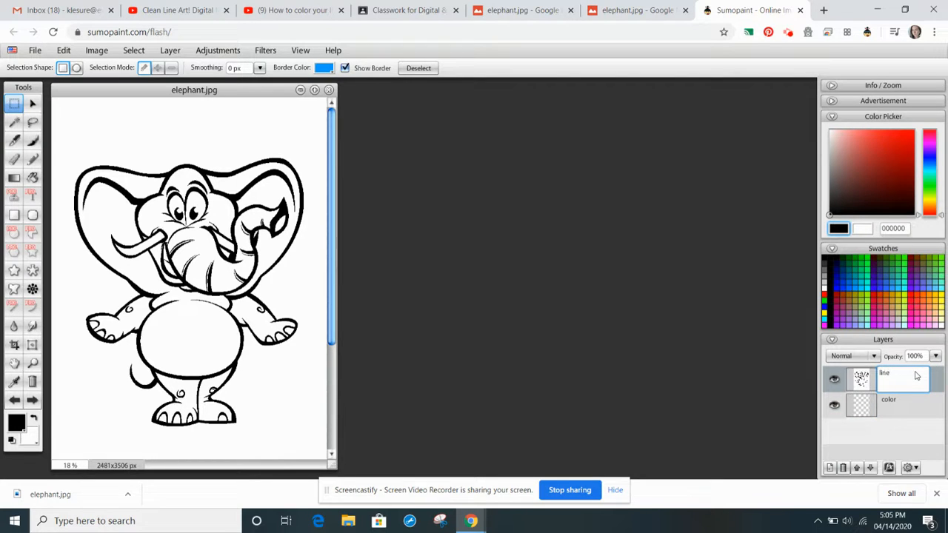
pyautogui.doubleClick(888, 399)
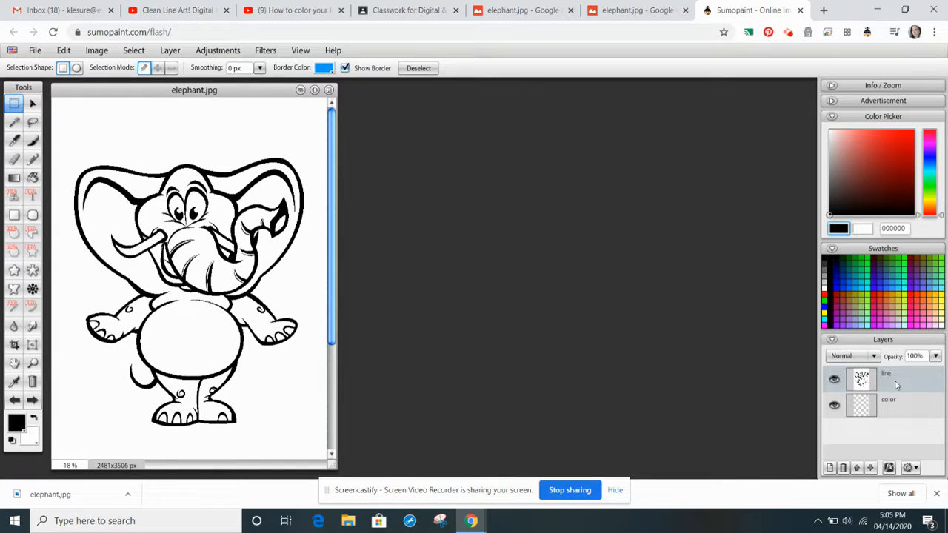
pyautogui.moveTo(852, 356)
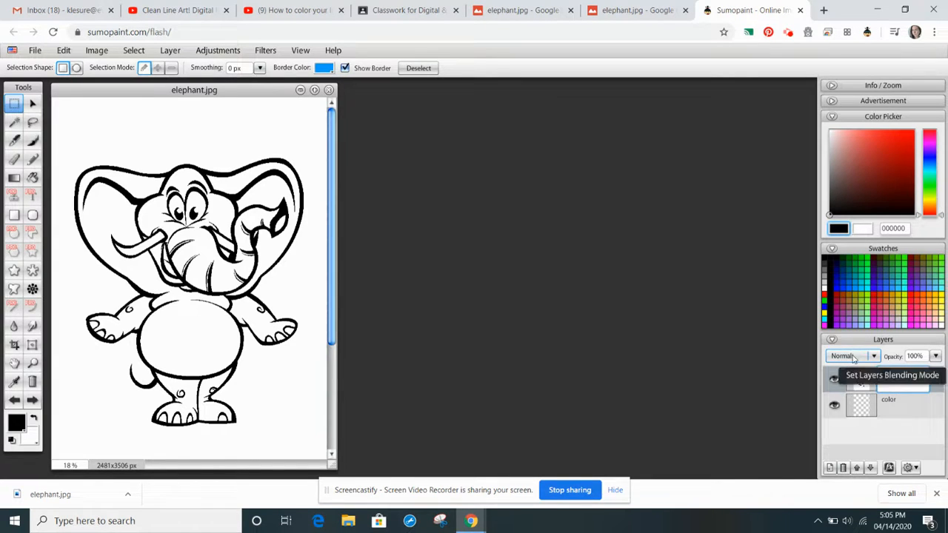
# Set the line layer to Multiply blending and make the color layer active.
pyautogui.click(852, 356)
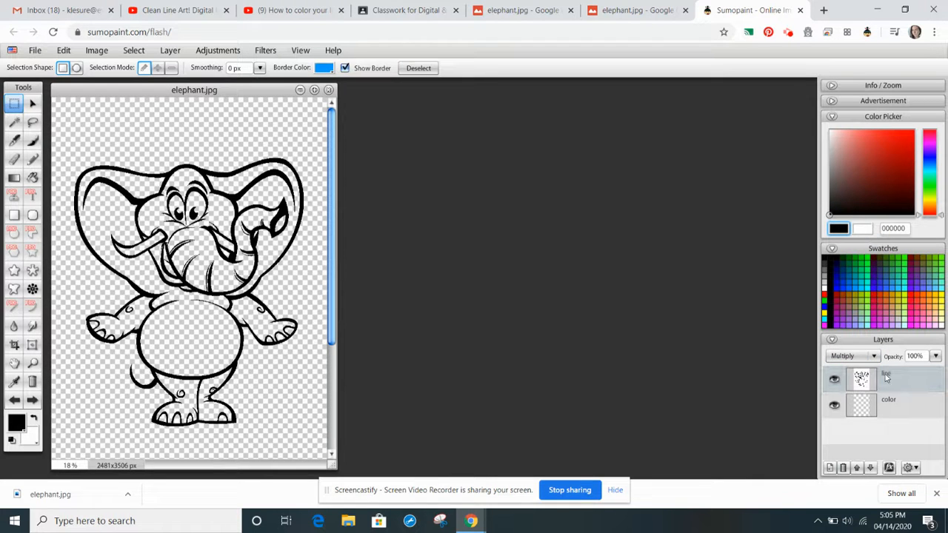
pyautogui.click(881, 379)
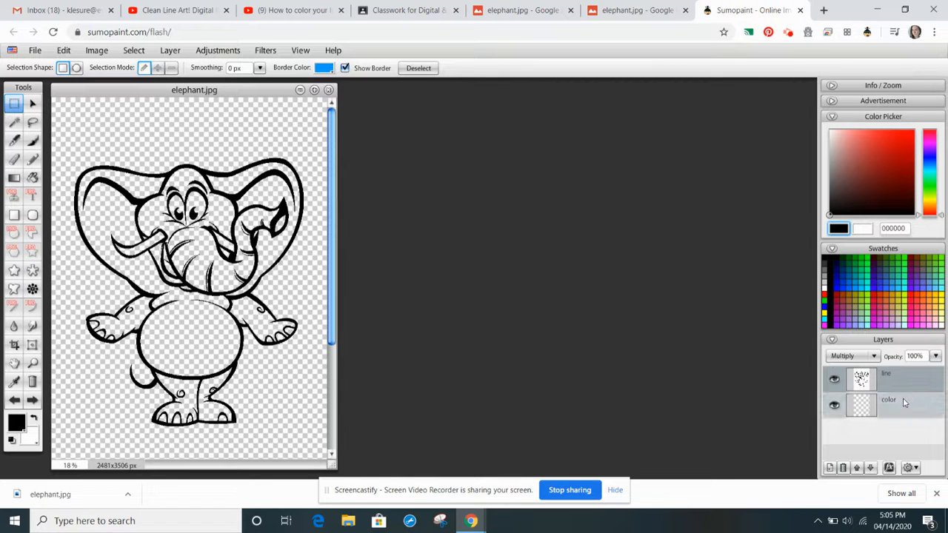
pyautogui.doubleClick(888, 400)
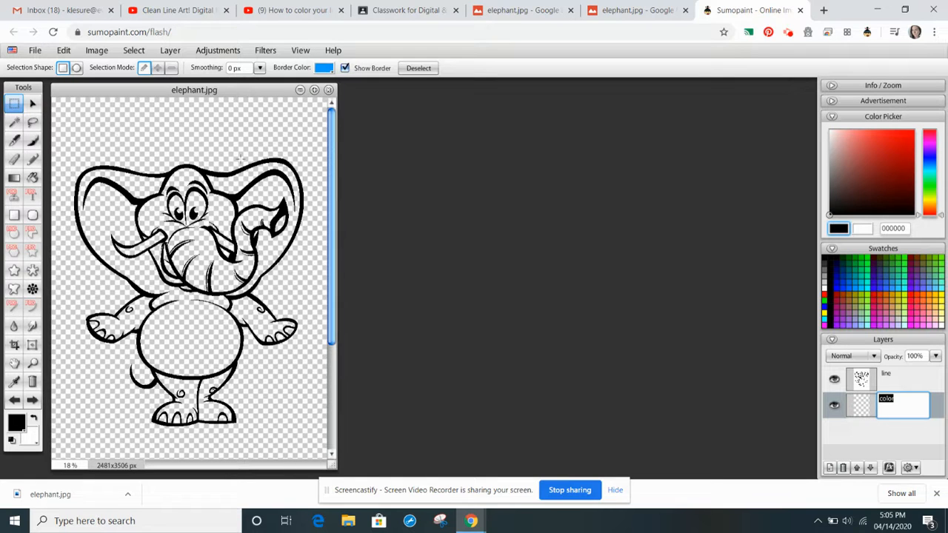
pyautogui.moveTo(205, 174)
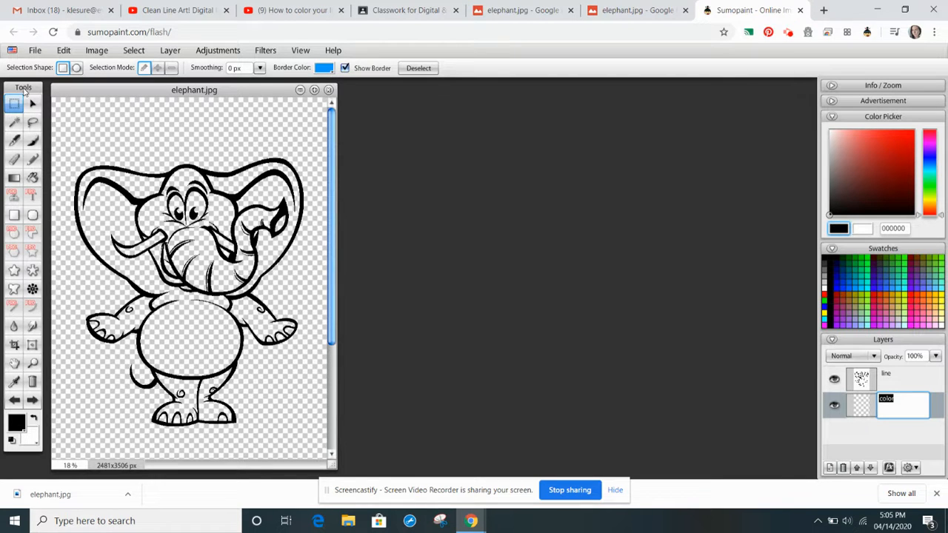
pyautogui.moveTo(15, 124)
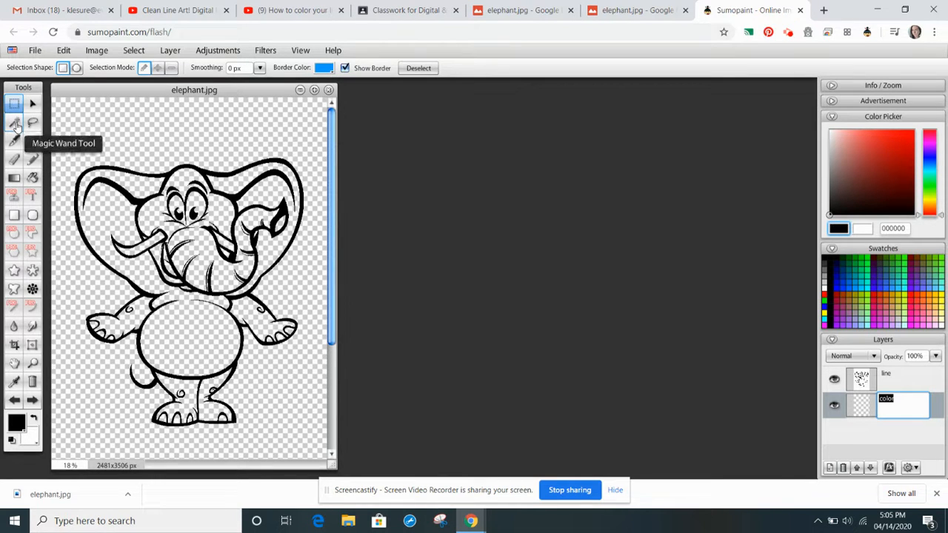
# Magic-wand the background on the line layer, then invert the selection onto the elephant.
pyautogui.click(13, 123)
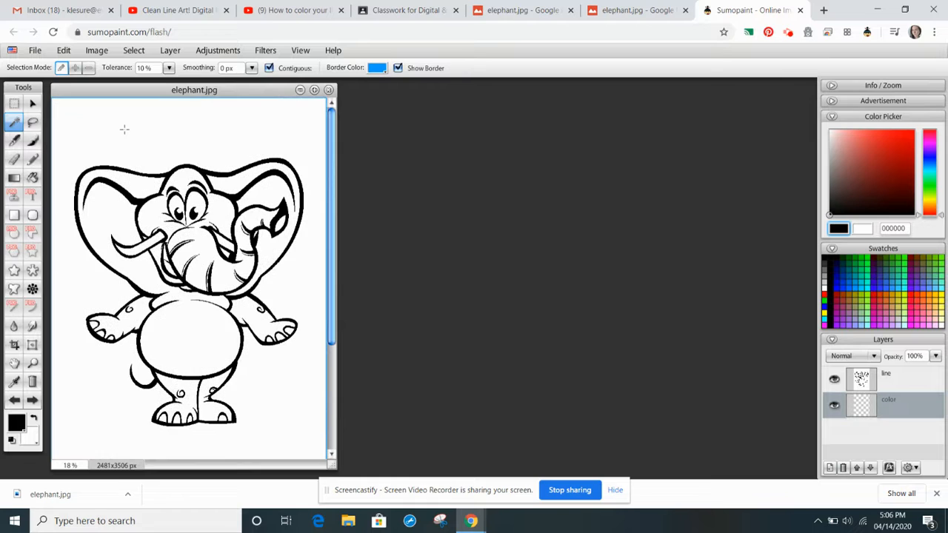
pyautogui.moveTo(385, 286)
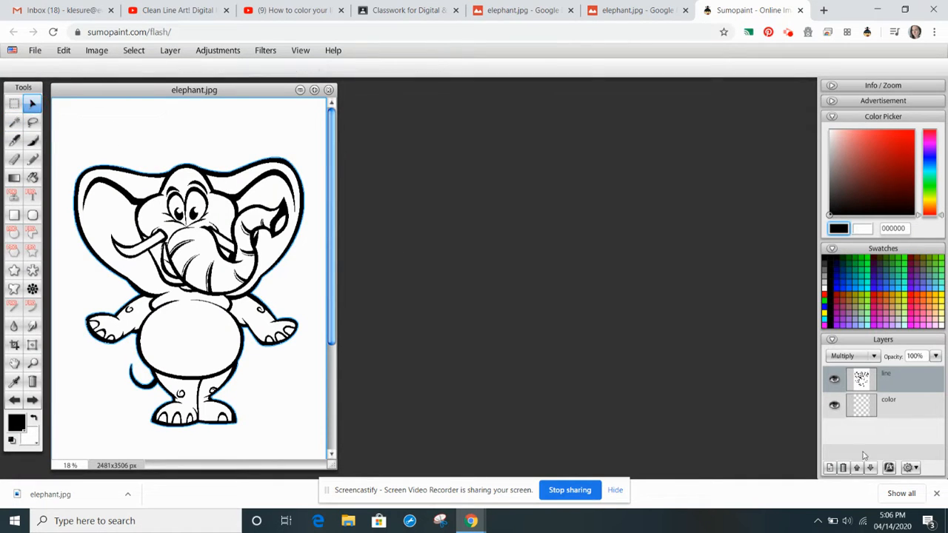
pyautogui.moveTo(329, 168)
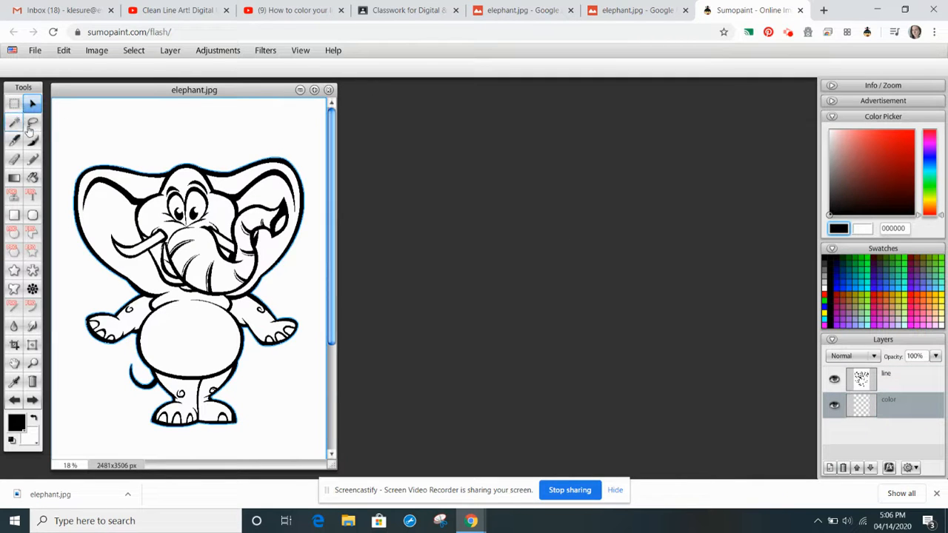
pyautogui.click(14, 124)
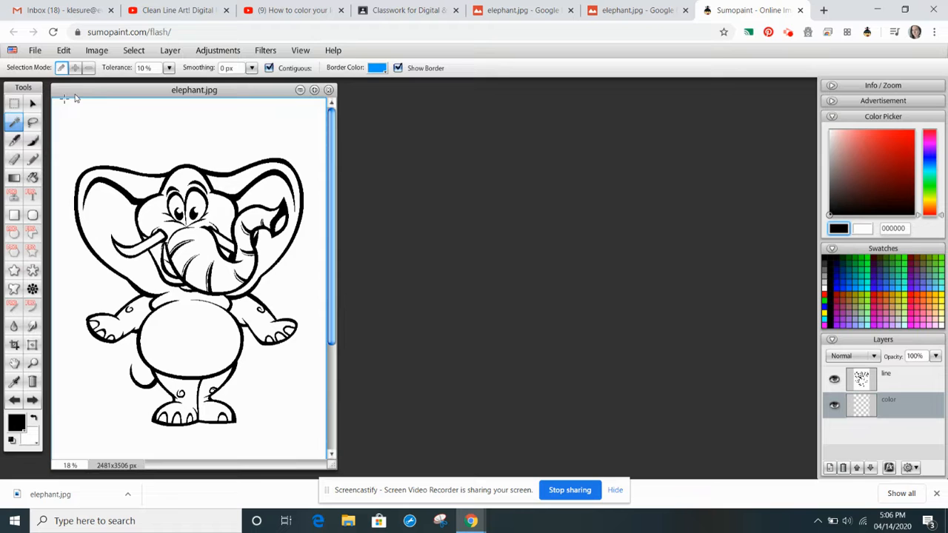
pyautogui.click(134, 50)
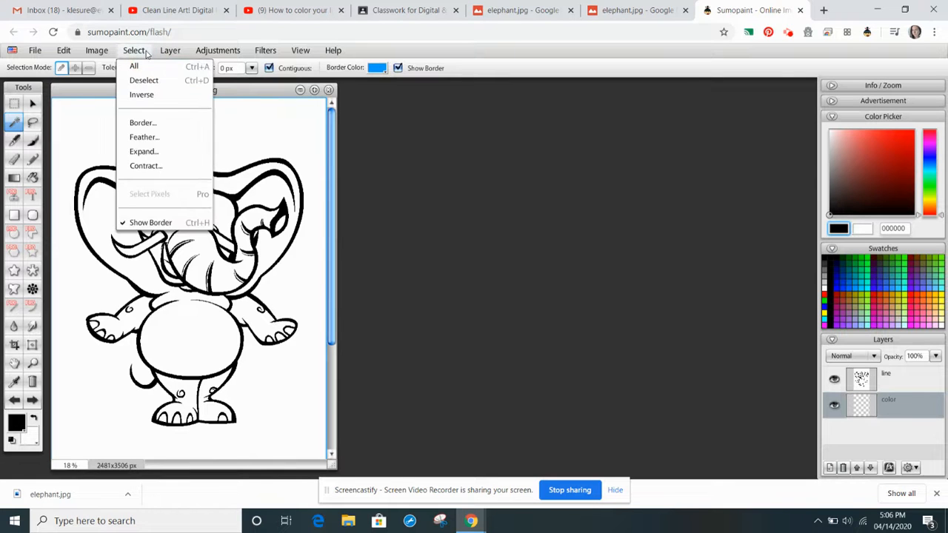
pyautogui.click(143, 80)
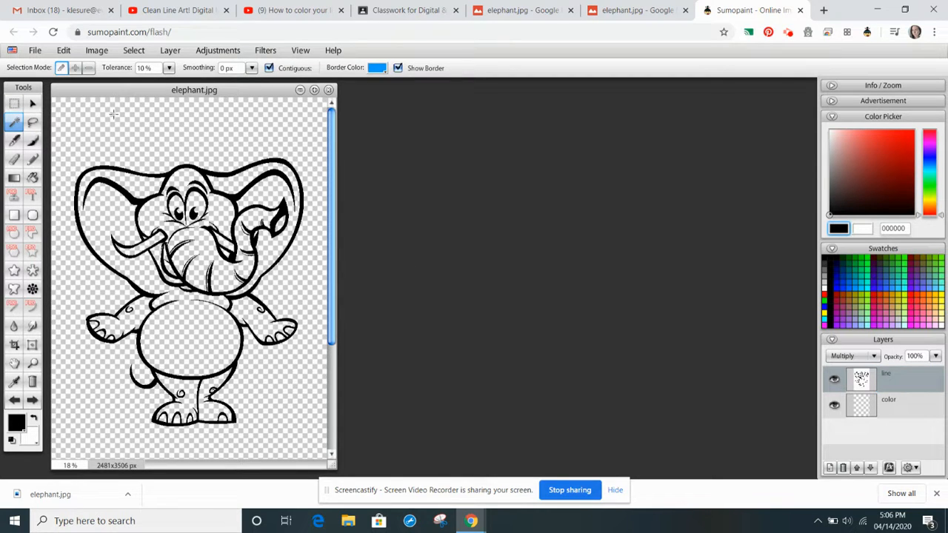
pyautogui.moveTo(137, 129)
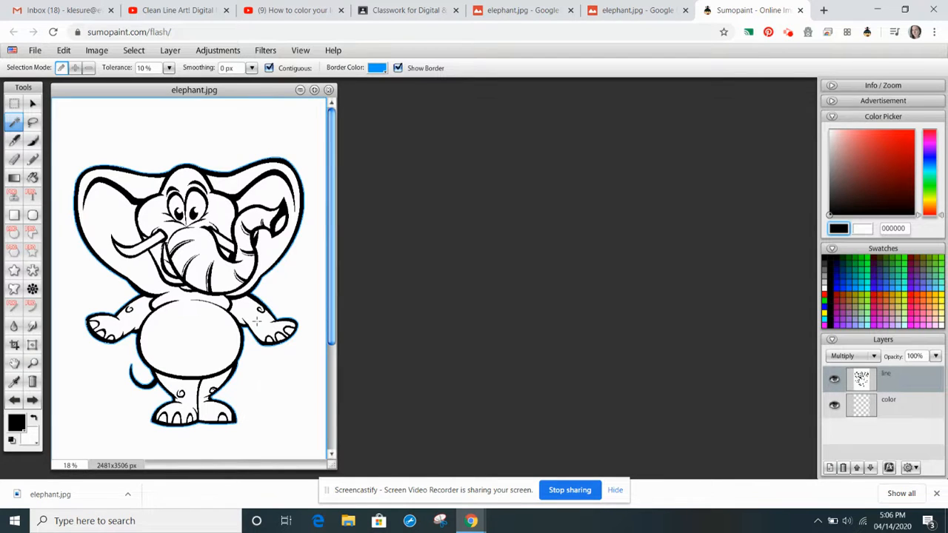
pyautogui.moveTo(123, 423)
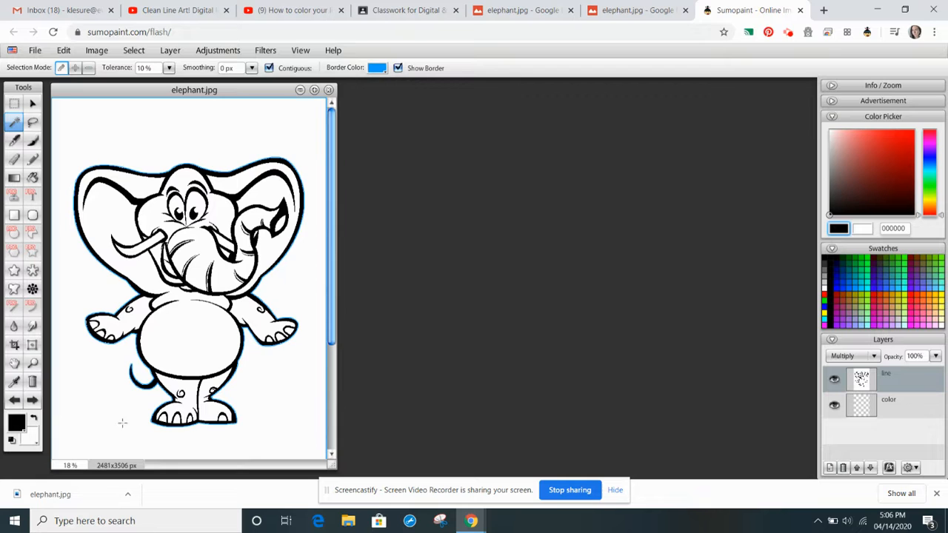
pyautogui.click(133, 50)
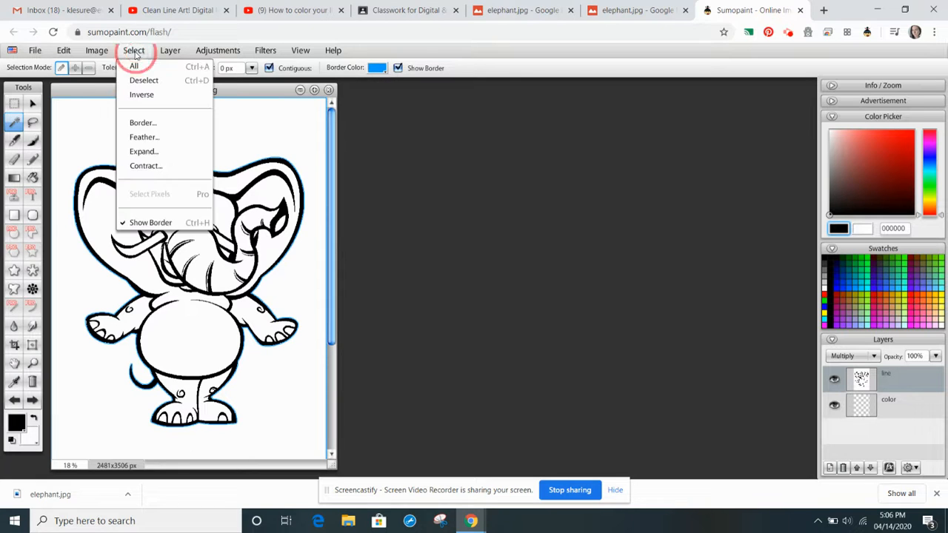
pyautogui.moveTo(141, 94)
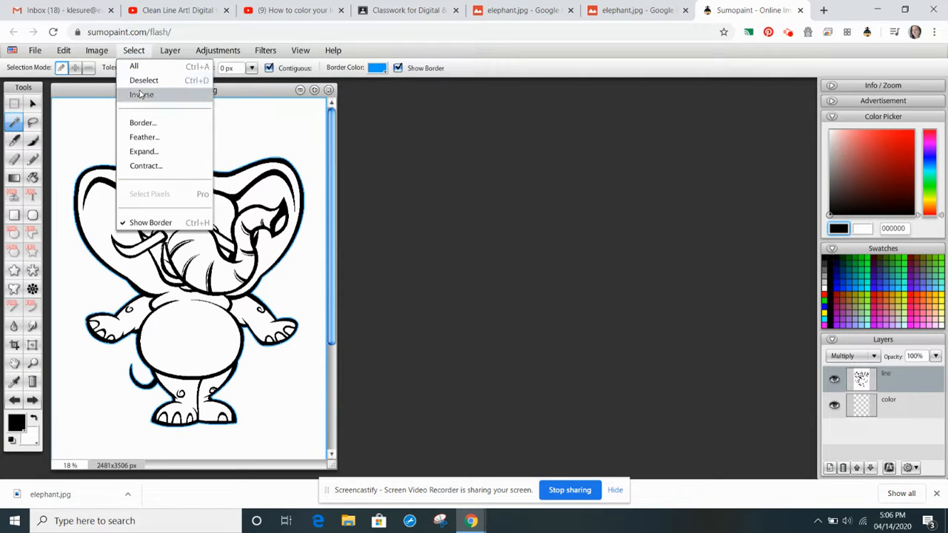
pyautogui.click(144, 80)
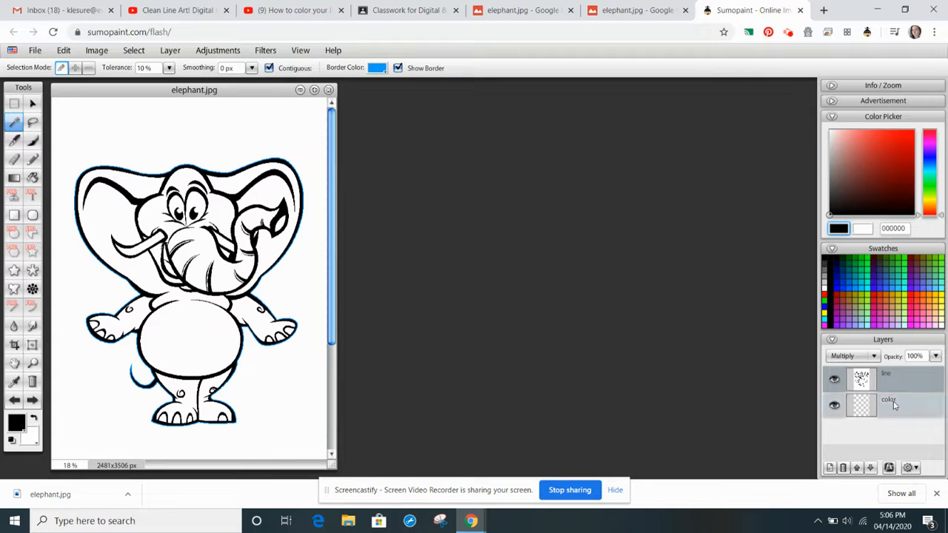
pyautogui.moveTo(909, 414)
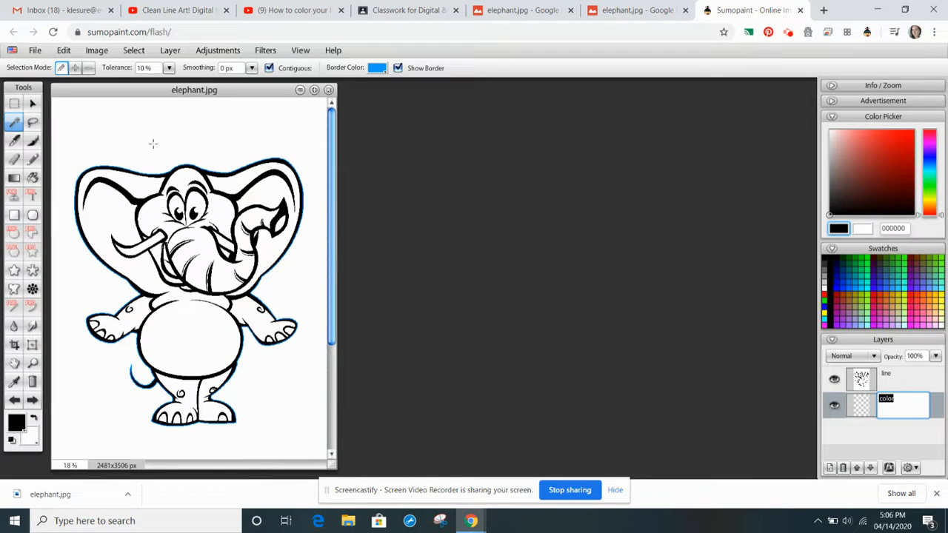
pyautogui.moveTo(160, 159)
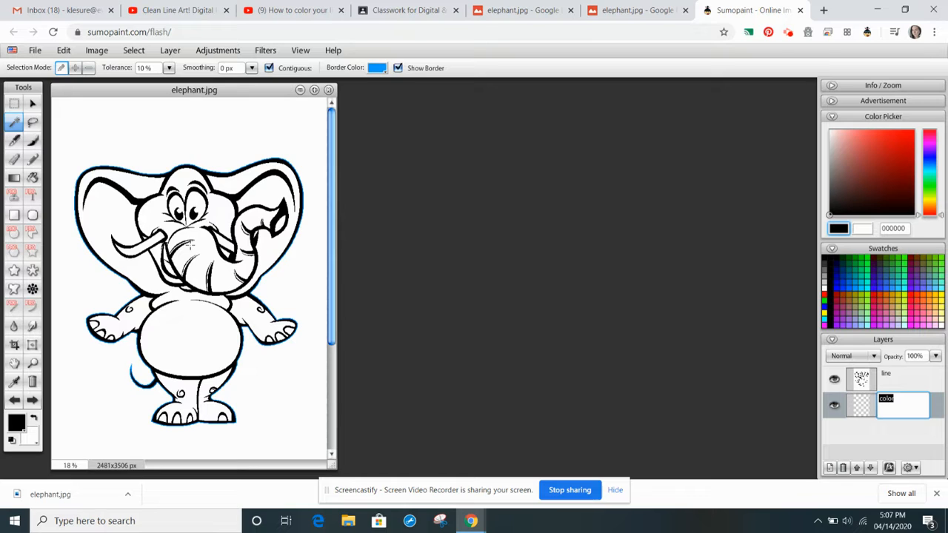
pyautogui.moveTo(126, 206)
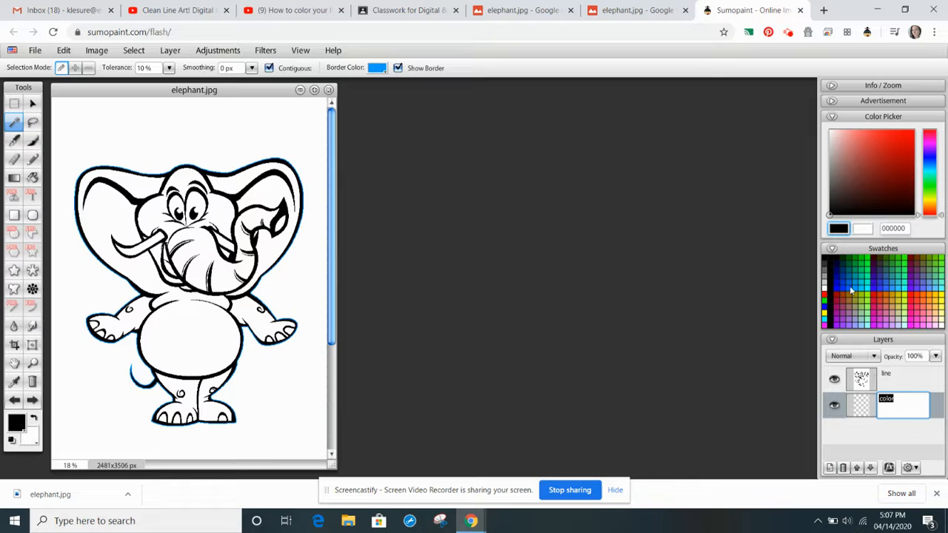
# Pick a blue swatch, adjust it to 4671b1, and confirm it as the foreground colour.
pyautogui.click(848, 290)
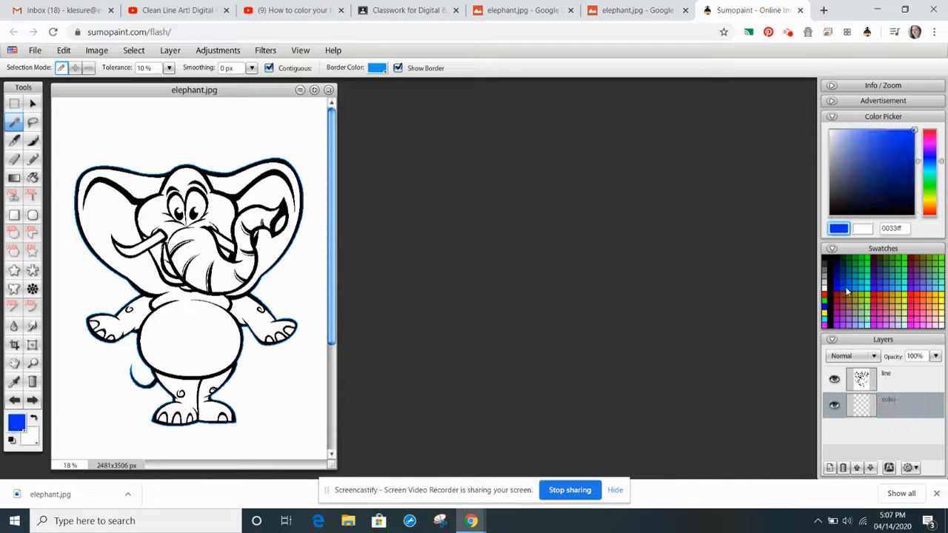
pyautogui.click(862, 158)
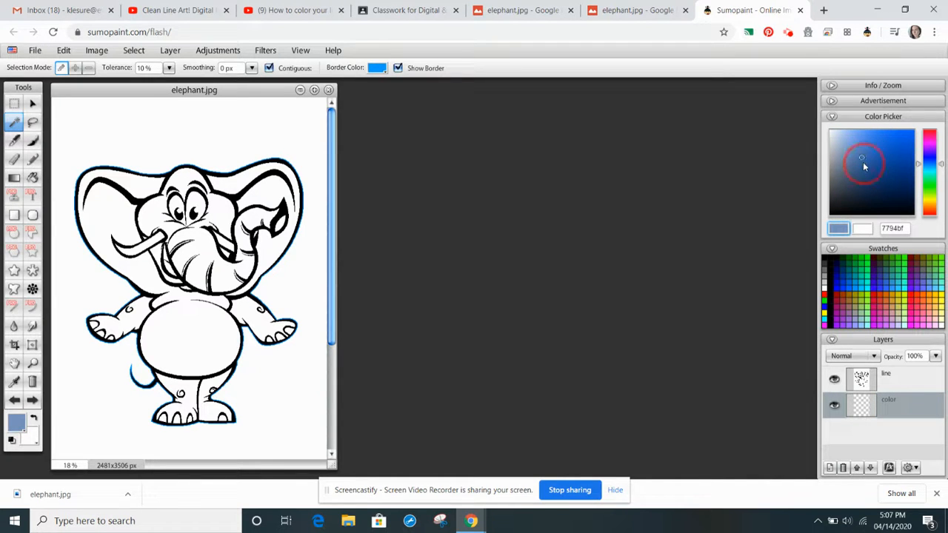
pyautogui.click(862, 162)
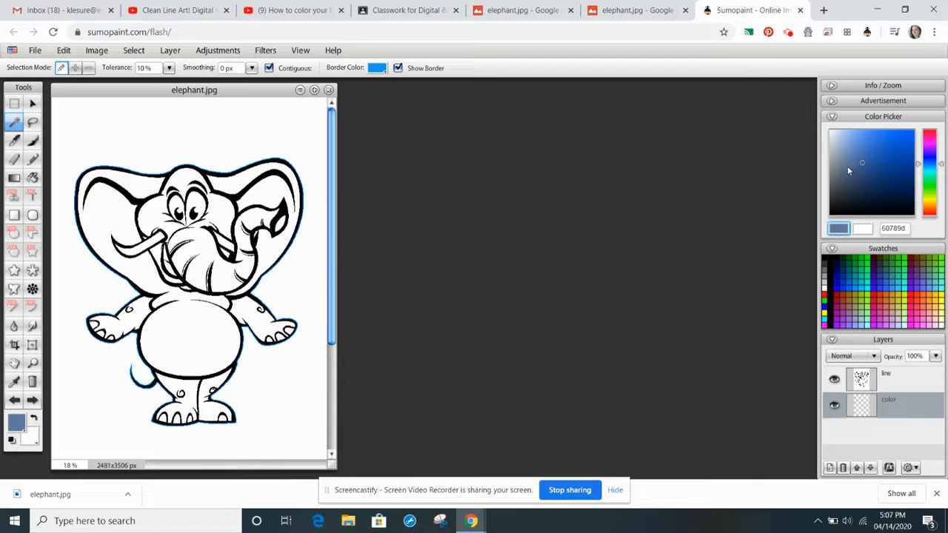
pyautogui.click(875, 157)
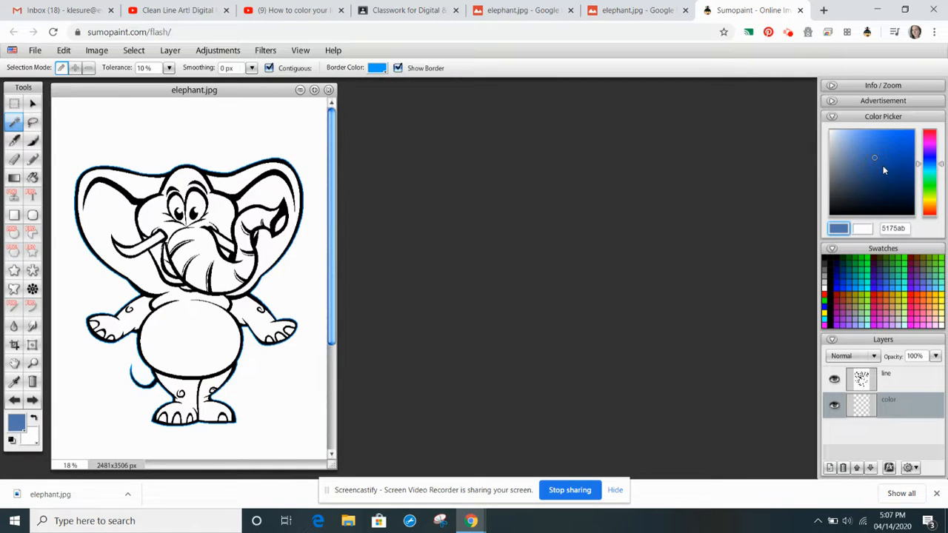
pyautogui.click(882, 158)
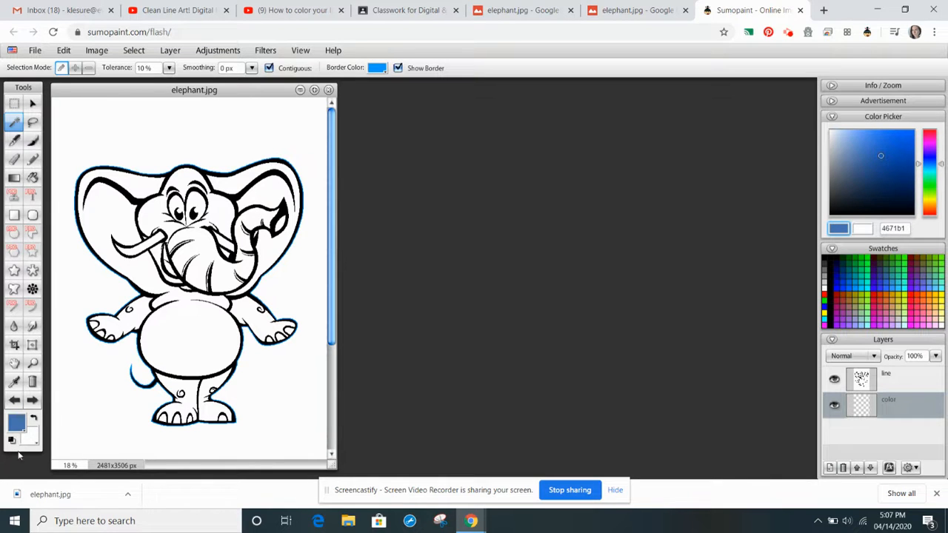
pyautogui.click(16, 423)
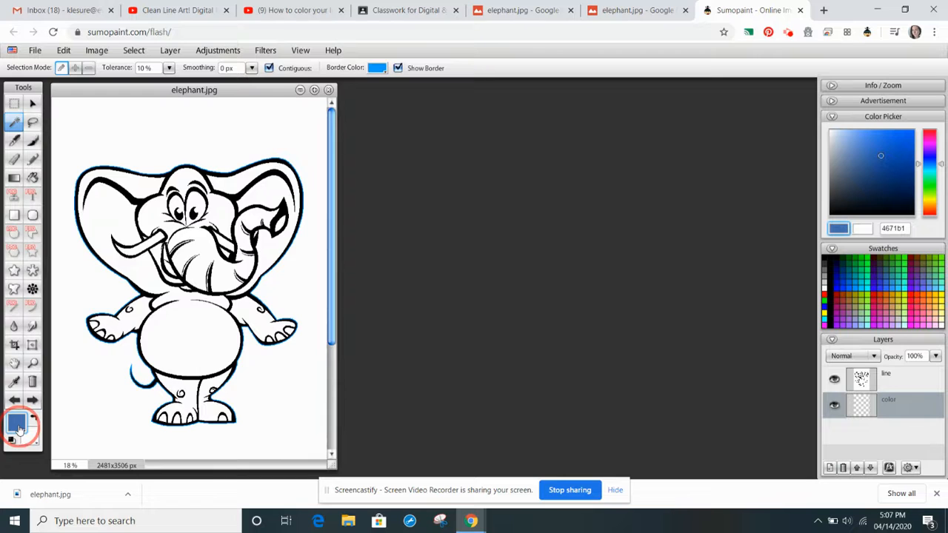
pyautogui.click(16, 426)
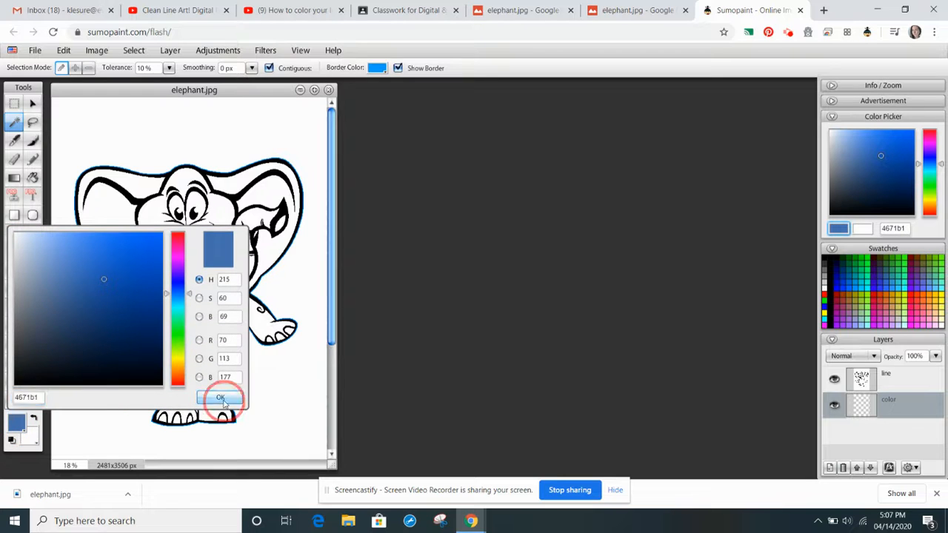
pyautogui.click(220, 397)
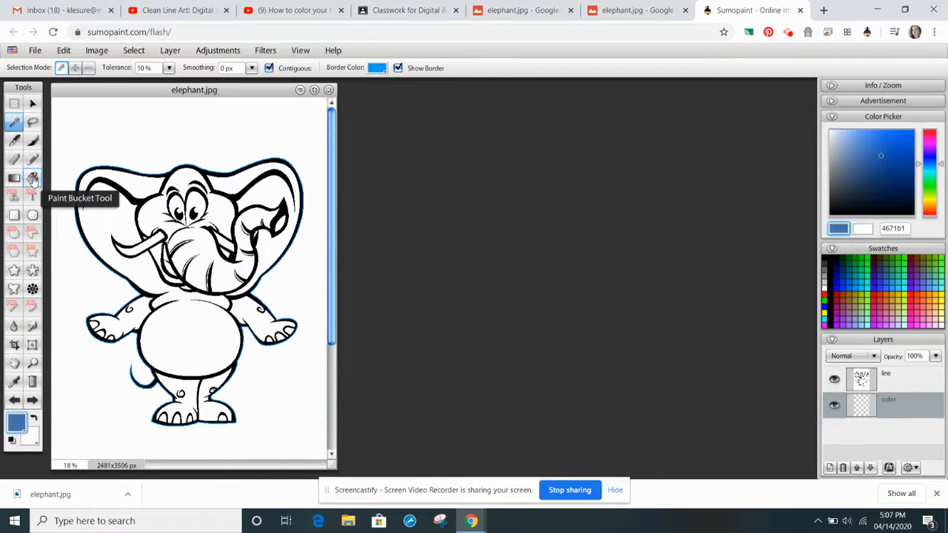
# Paint-bucket fill the selected elephant with medium blue on the color layer.
pyautogui.click(13, 179)
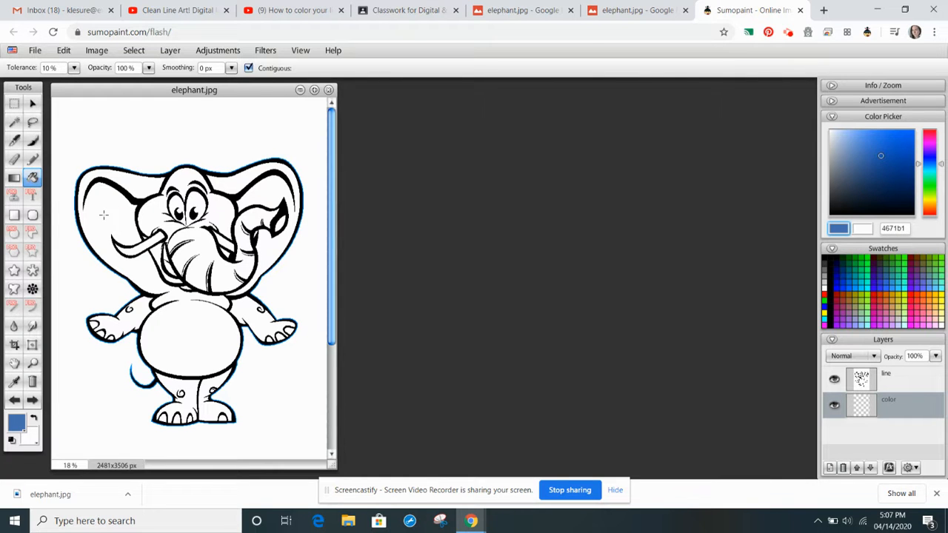
pyautogui.click(104, 214)
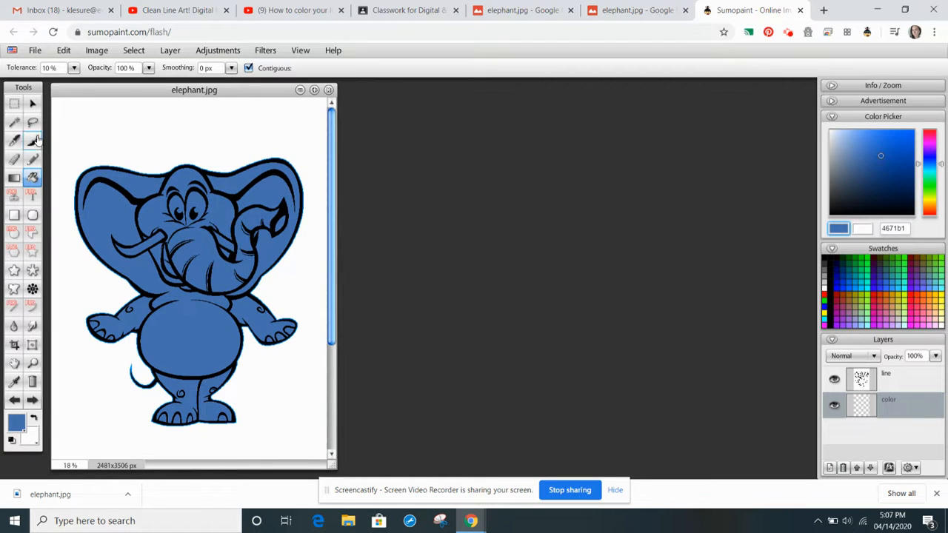
pyautogui.click(32, 140)
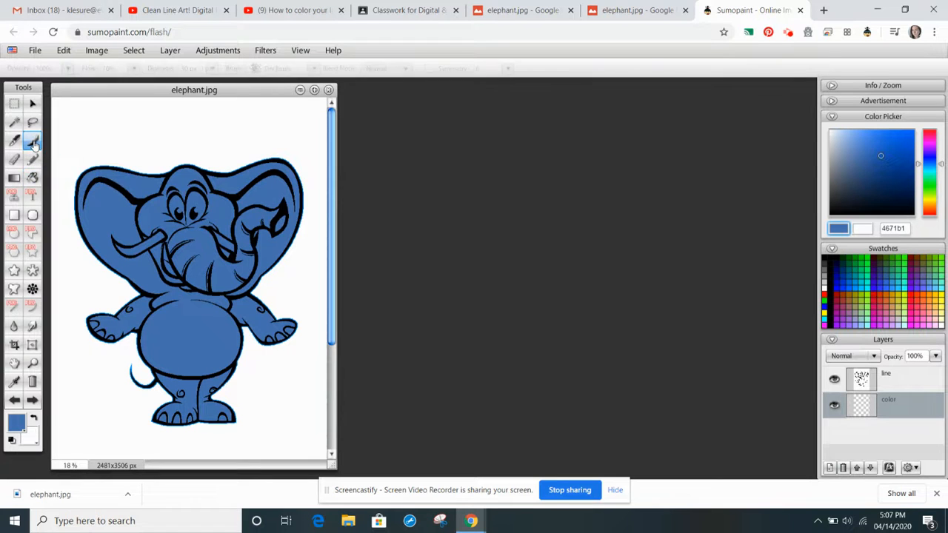
pyautogui.click(14, 140)
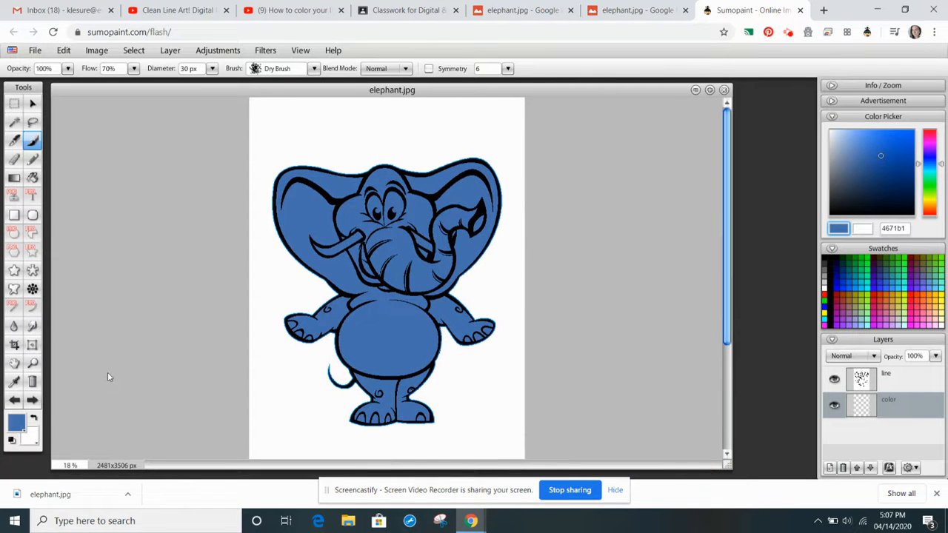
# Zoom in on the elephant's head and set a round Circle brush to 65 px.
pyautogui.click(32, 363)
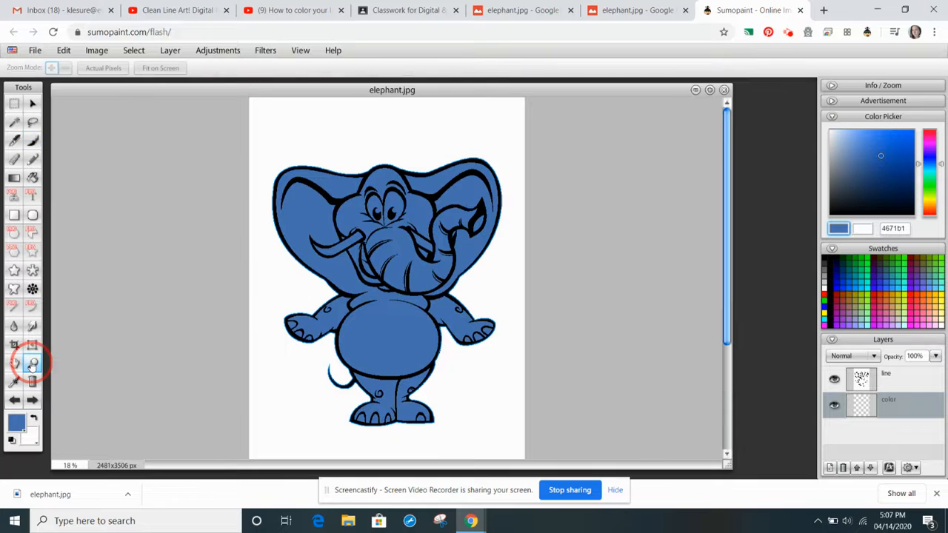
pyautogui.rightClick(374, 191)
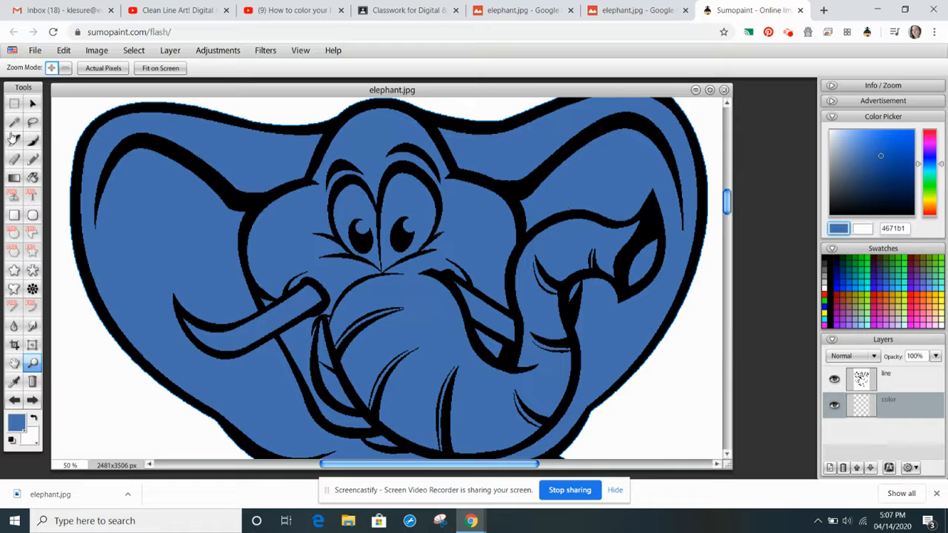
pyautogui.click(32, 141)
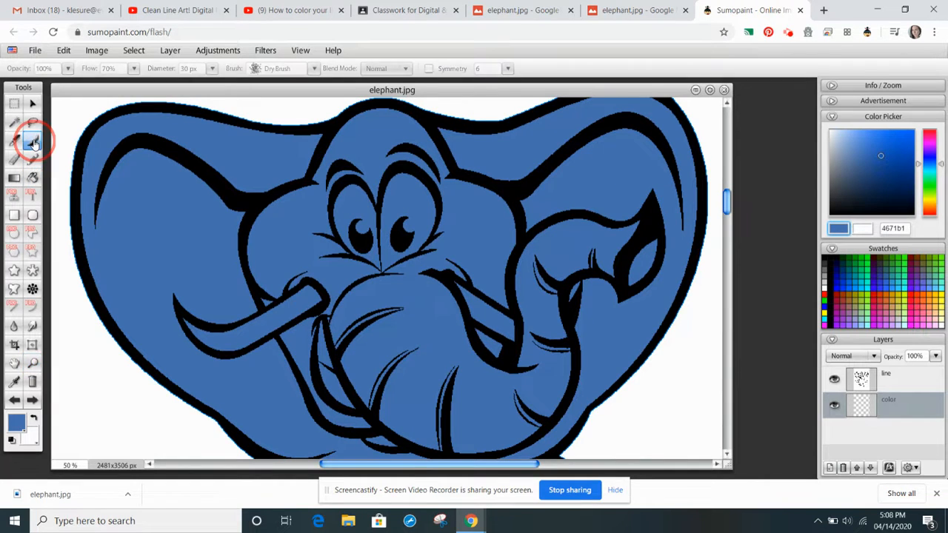
pyautogui.click(32, 141)
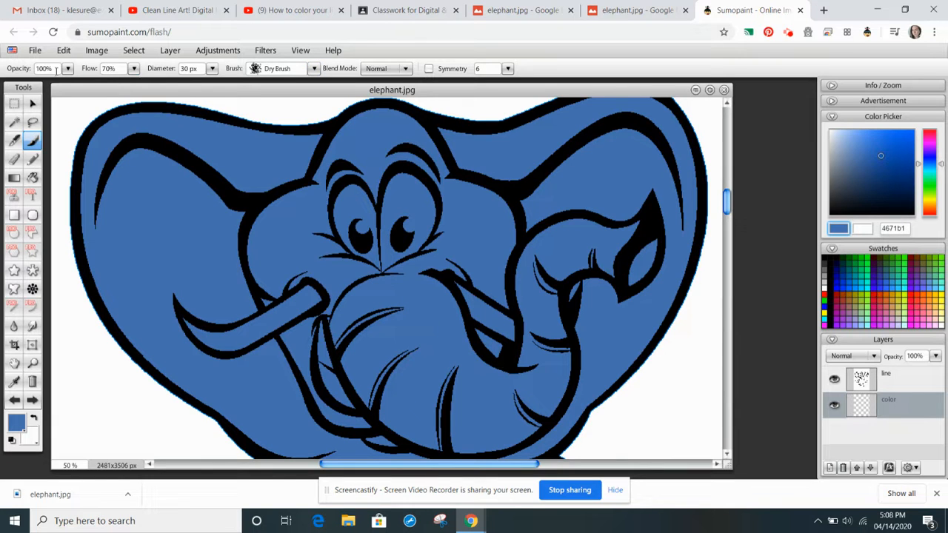
pyautogui.click(313, 68)
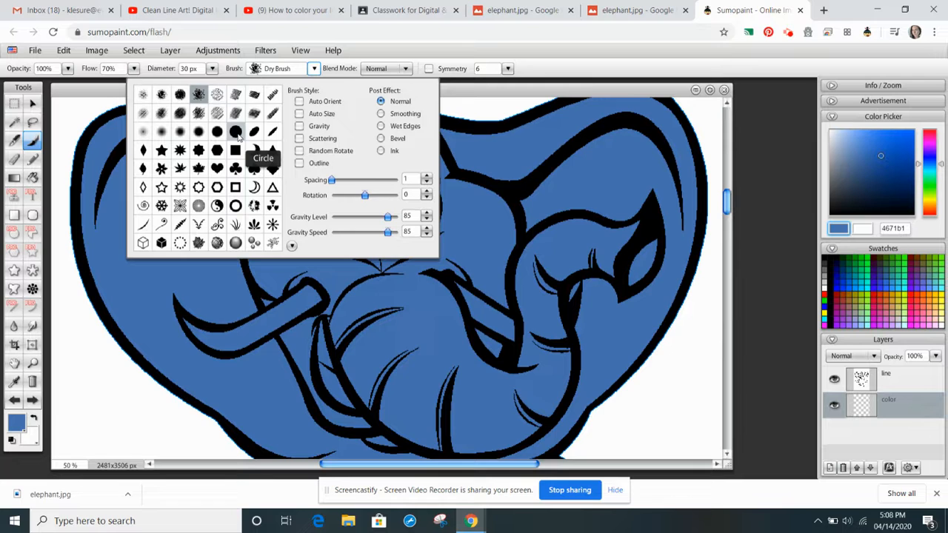
pyautogui.click(235, 131)
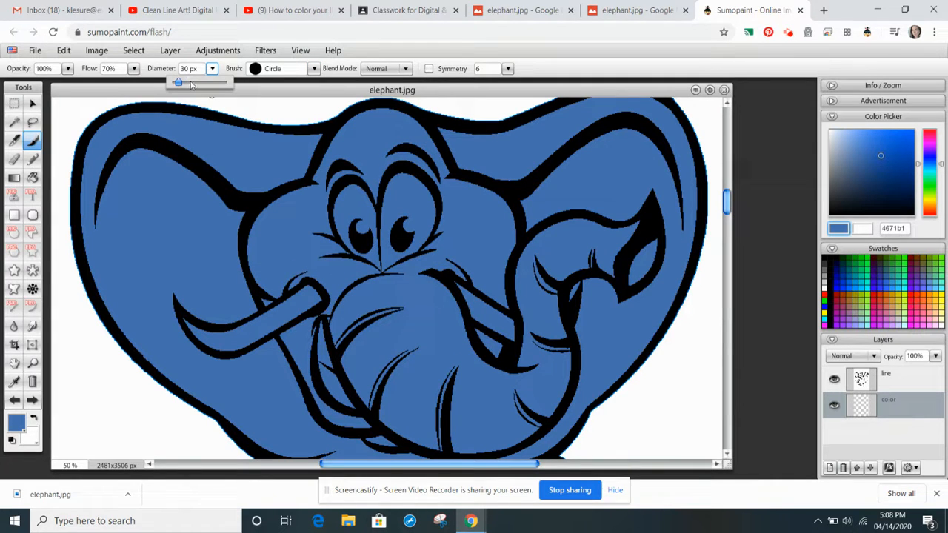
pyautogui.moveTo(178, 81); pyautogui.dragTo(186, 82)
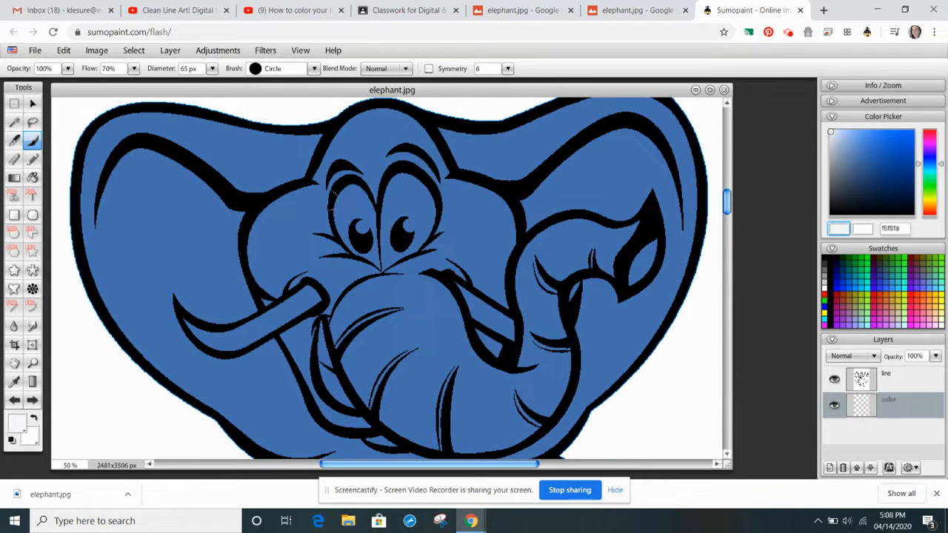
# Paint the elephant's left and right eyes white with the round brush.
pyautogui.moveTo(359, 189); pyautogui.dragTo(370, 218)
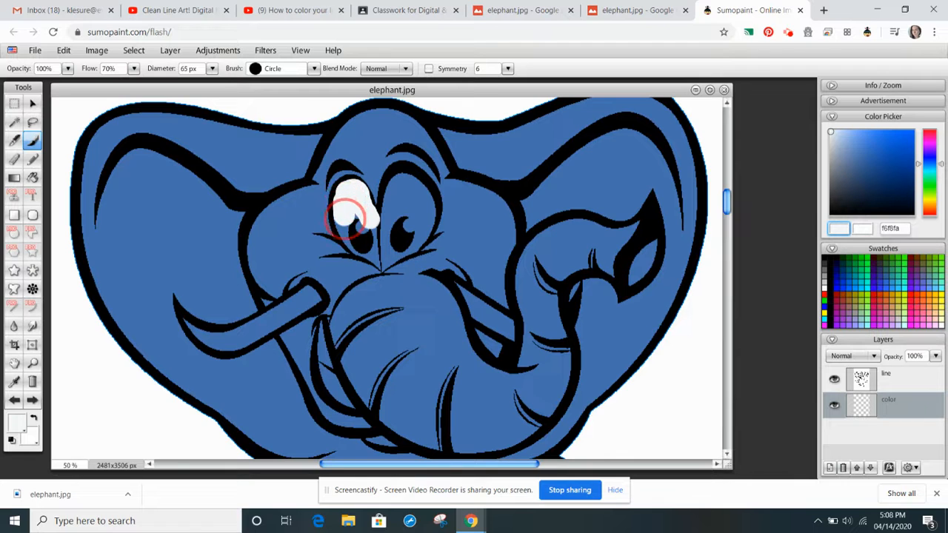
pyautogui.moveTo(355, 219); pyautogui.dragTo(363, 241)
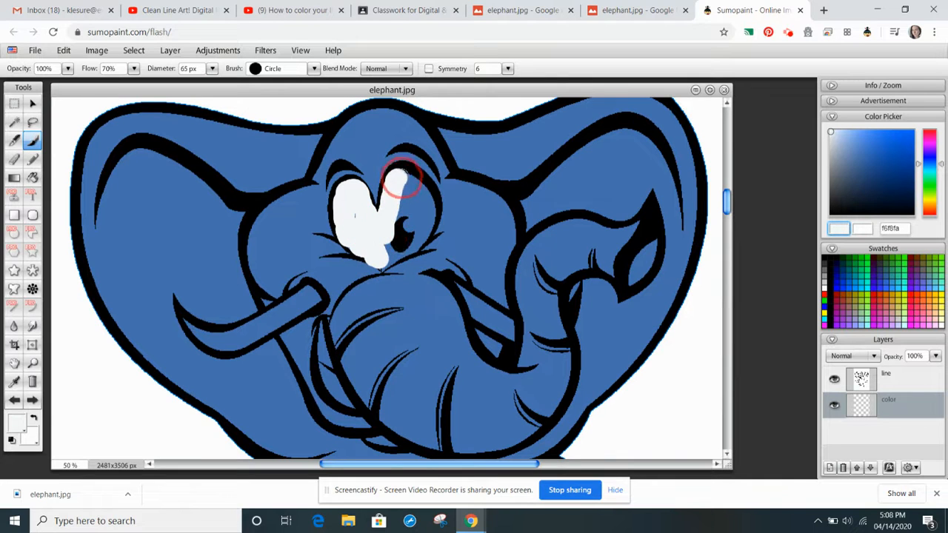
pyautogui.moveTo(402, 177); pyautogui.dragTo(422, 233)
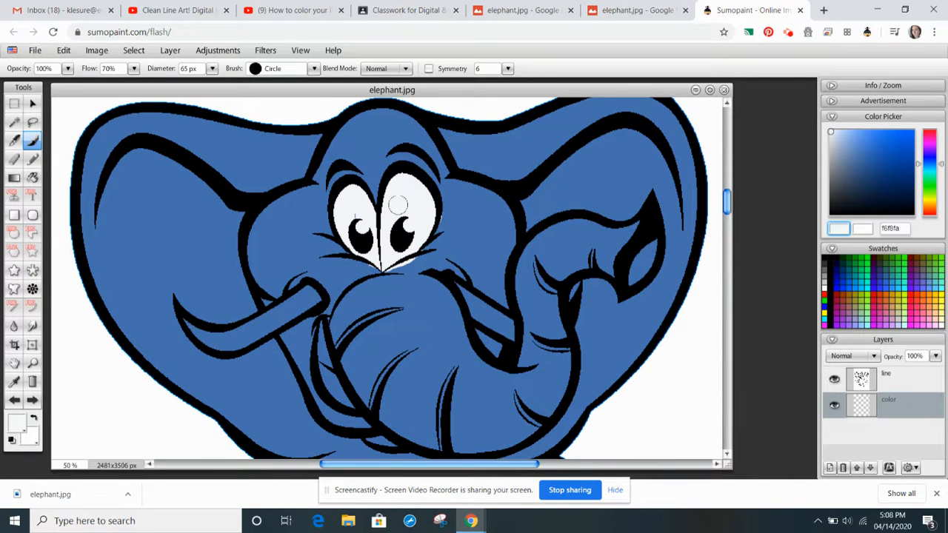
pyautogui.click(356, 222)
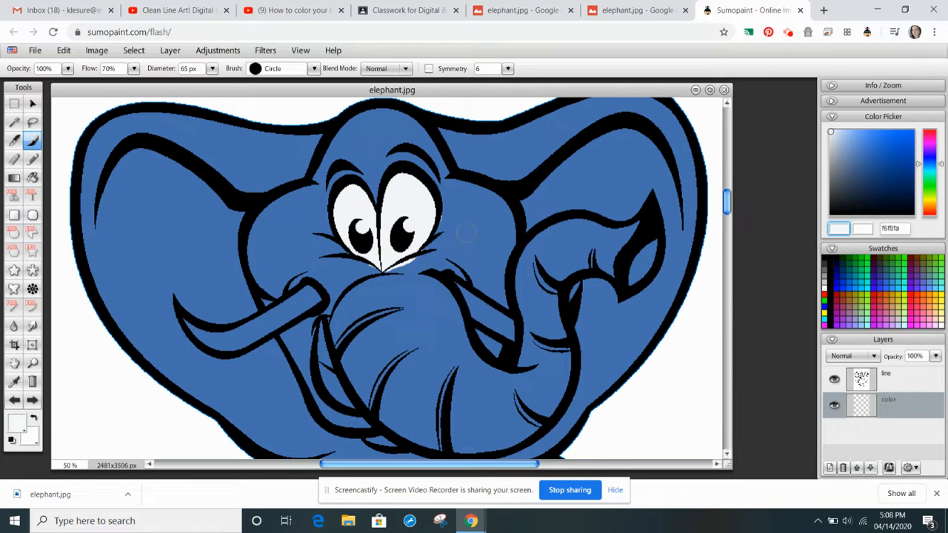
# Paint the left and right tusks white.
pyautogui.click(834, 379)
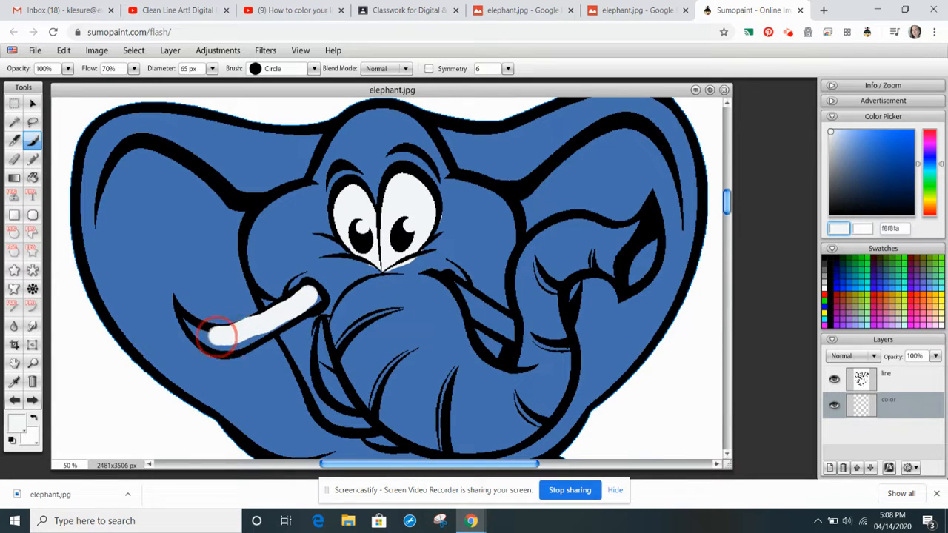
pyautogui.moveTo(223, 336); pyautogui.dragTo(255, 344)
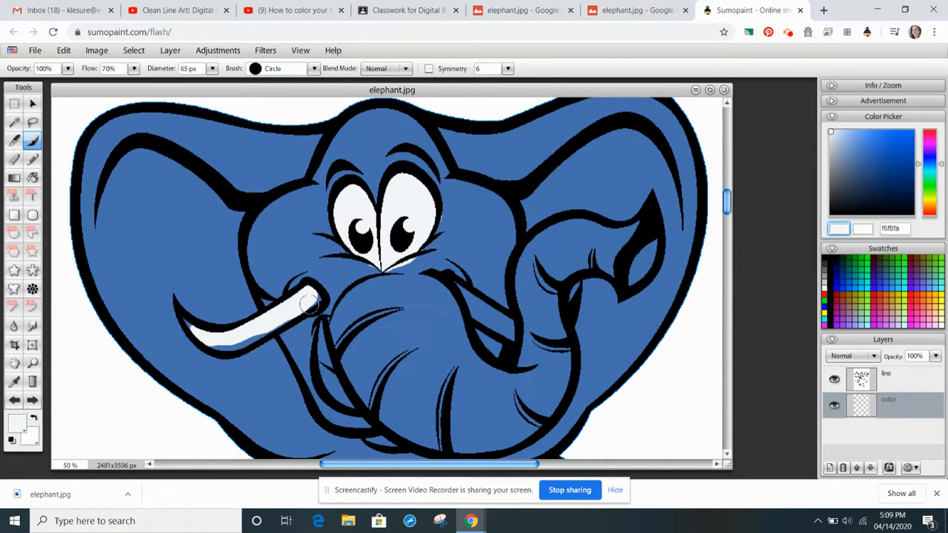
pyautogui.moveTo(311, 304); pyautogui.dragTo(259, 329)
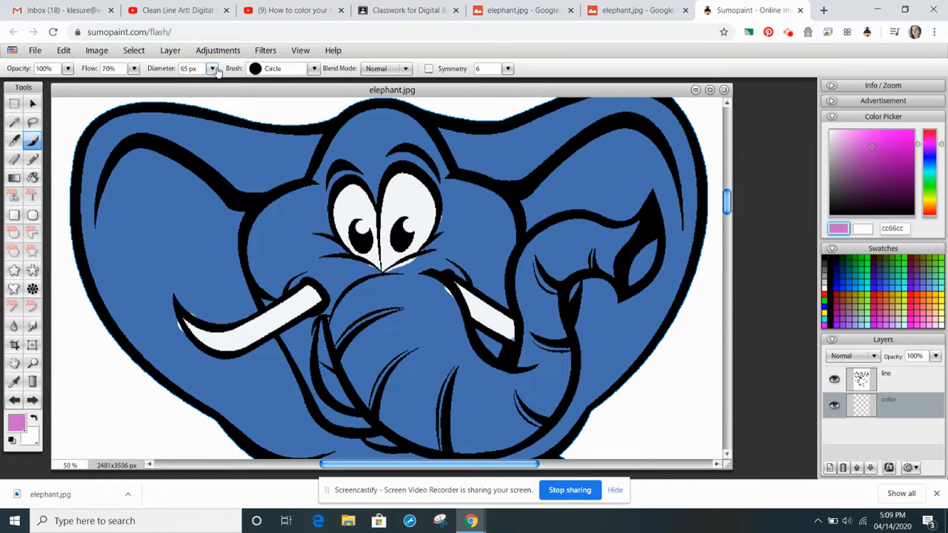
# Paint the left ear pink with a 192 px brush, redo a stray stroke, then shrink to 40 px.
pyautogui.moveTo(200, 80); pyautogui.dragTo(215, 80)
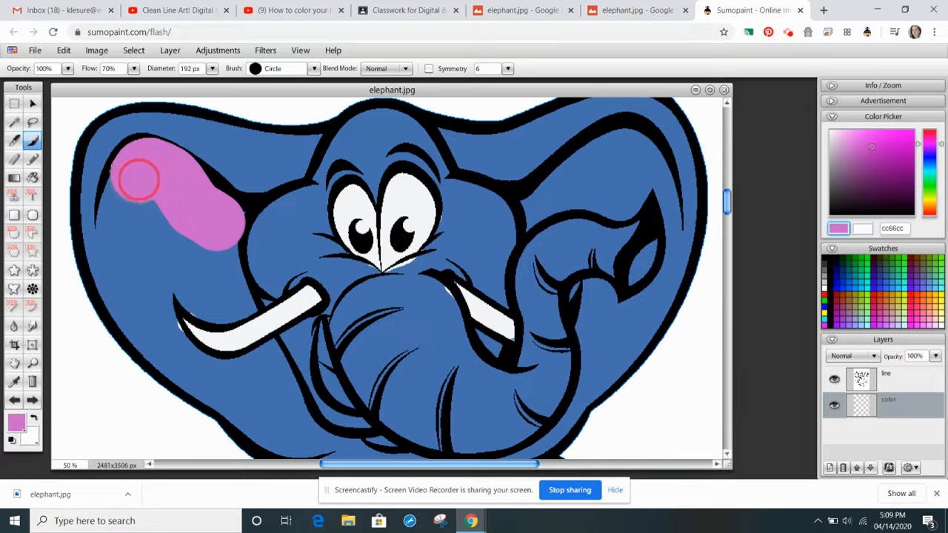
pyautogui.moveTo(137, 178); pyautogui.dragTo(189, 286)
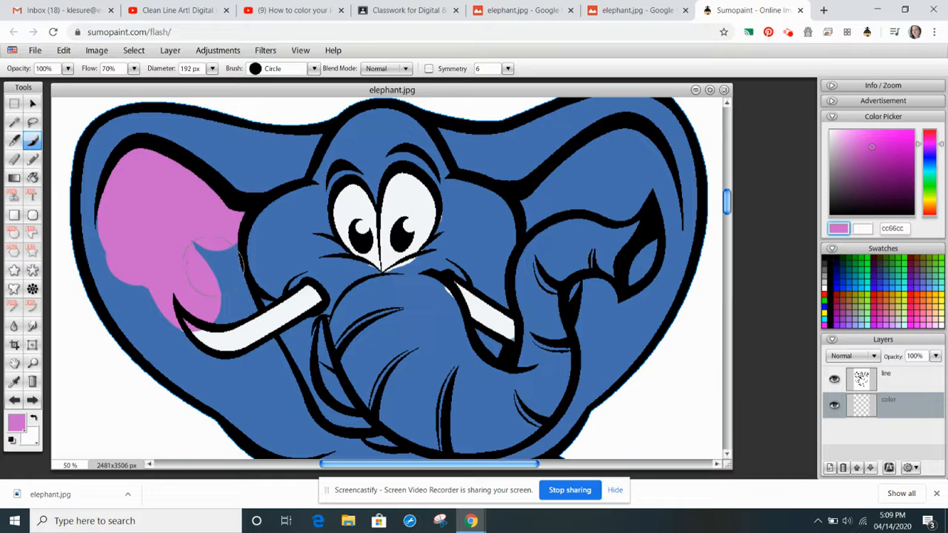
pyautogui.click(226, 226)
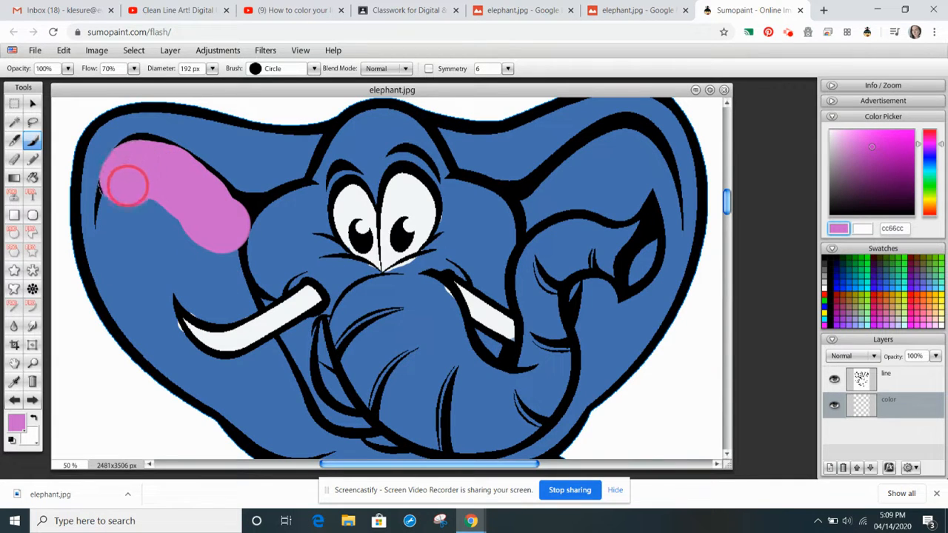
pyautogui.moveTo(130, 185); pyautogui.dragTo(204, 285)
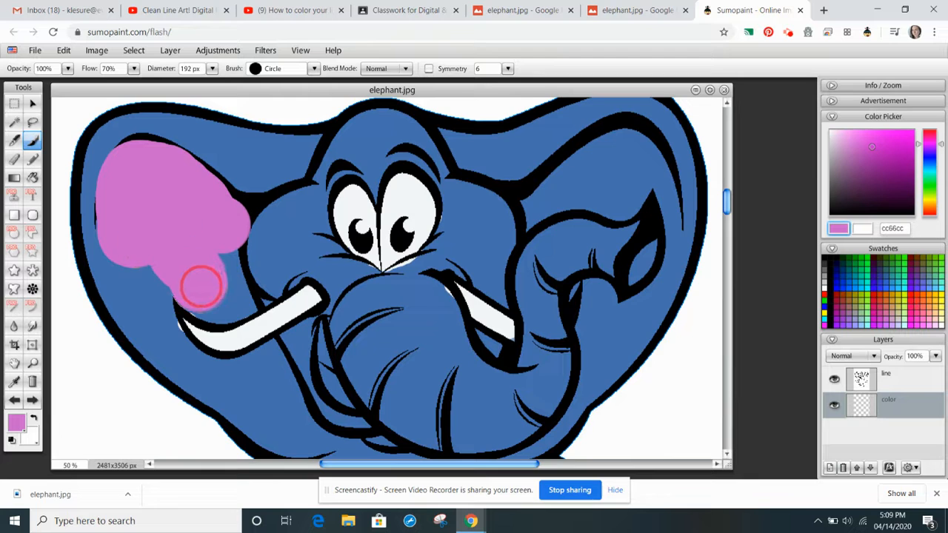
pyautogui.moveTo(211, 289); pyautogui.dragTo(215, 248)
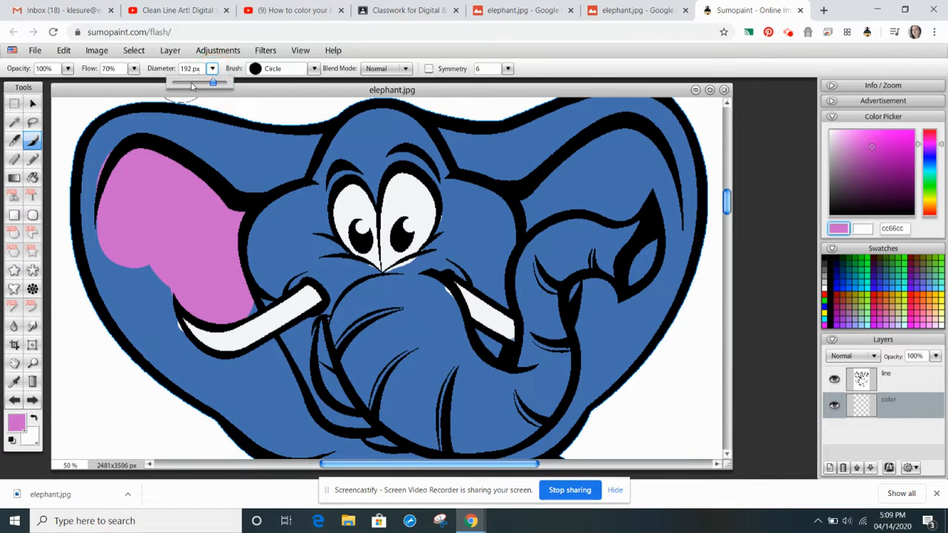
pyautogui.moveTo(211, 81); pyautogui.dragTo(195, 81)
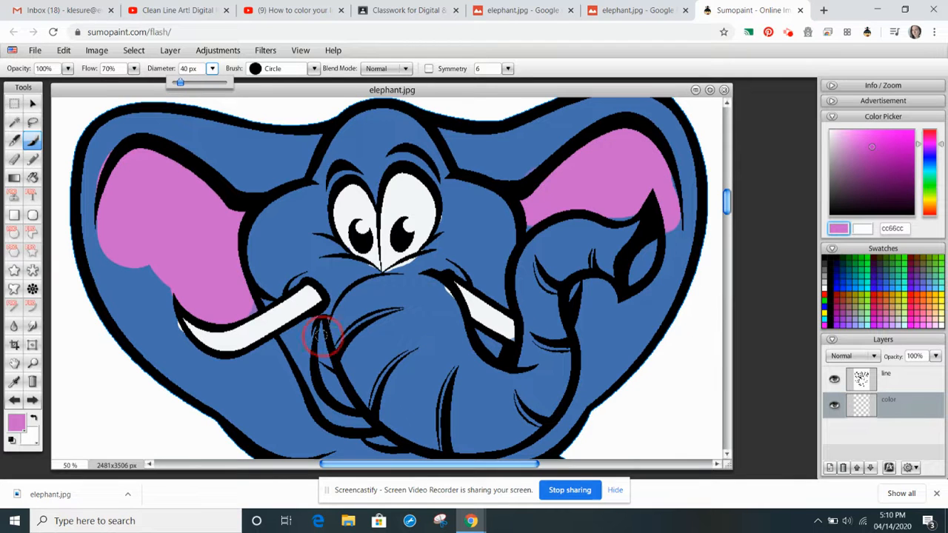
# Paint a pink tongue stroke inside the elephant's mouth with the 40 px brush.
pyautogui.moveTo(322, 337); pyautogui.dragTo(348, 404)
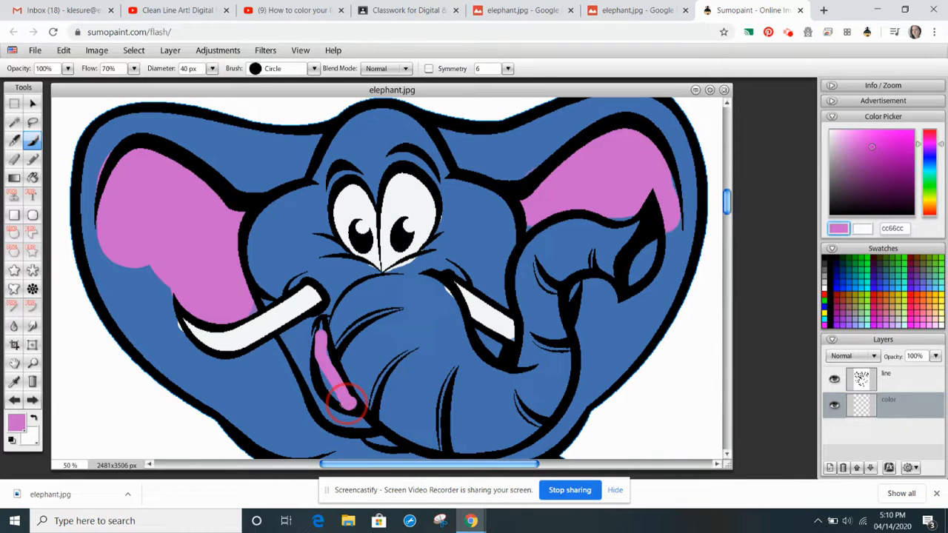
pyautogui.moveTo(348, 404); pyautogui.dragTo(340, 362)
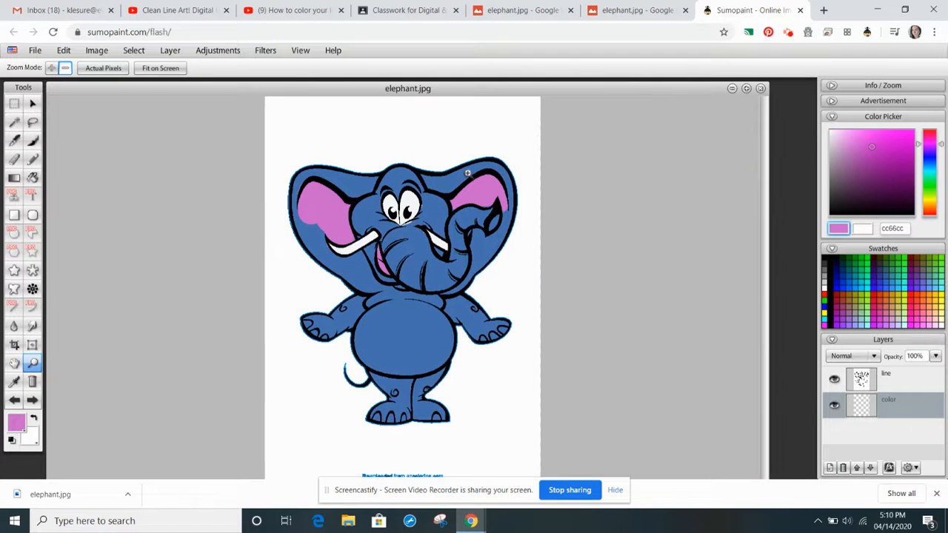
pyautogui.moveTo(58, 210)
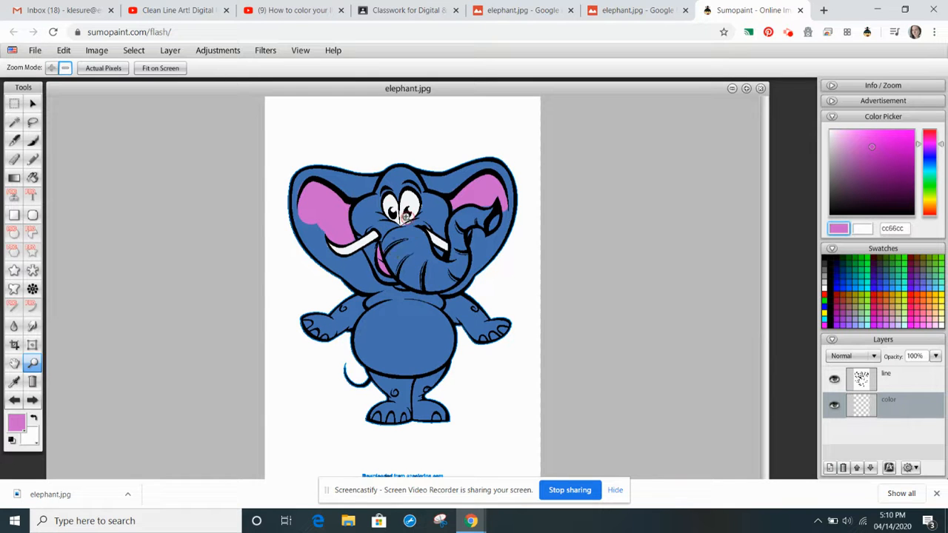
pyautogui.click(51, 67)
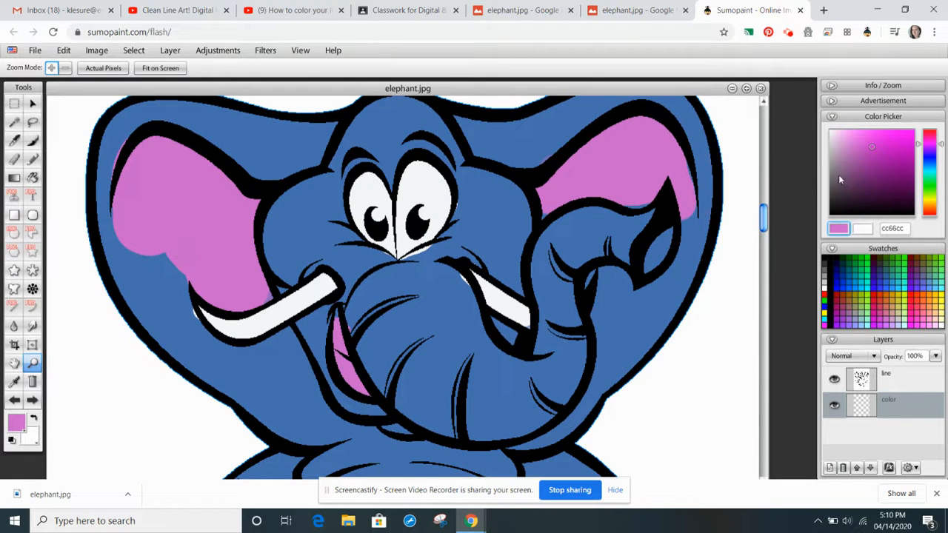
pyautogui.moveTo(887, 170)
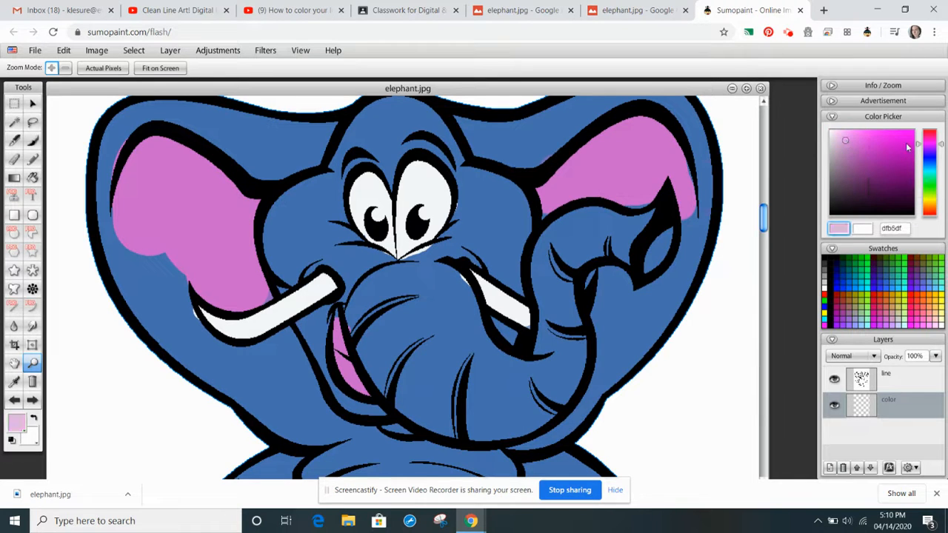
# Choose the pale pink ffd6f8 as the painting colour and return to the brush.
pyautogui.click(856, 141)
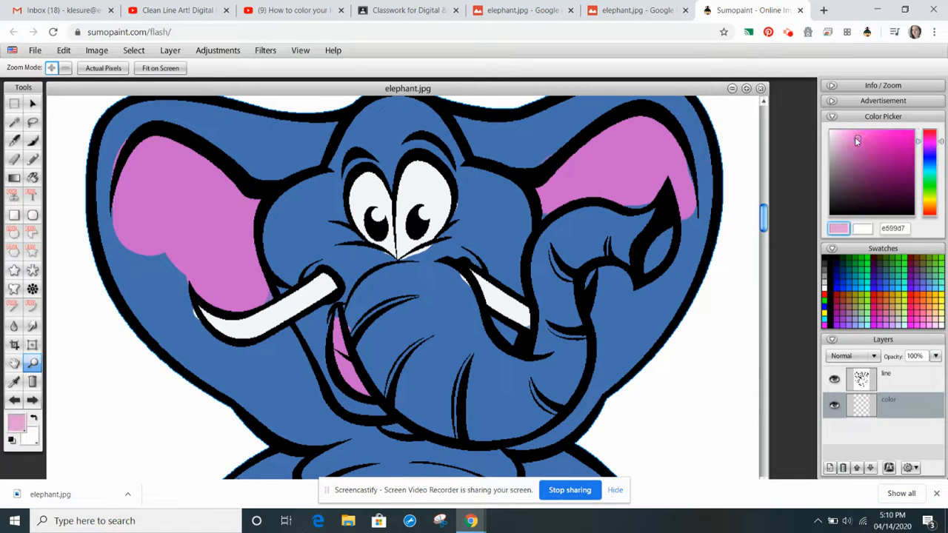
pyautogui.click(842, 131)
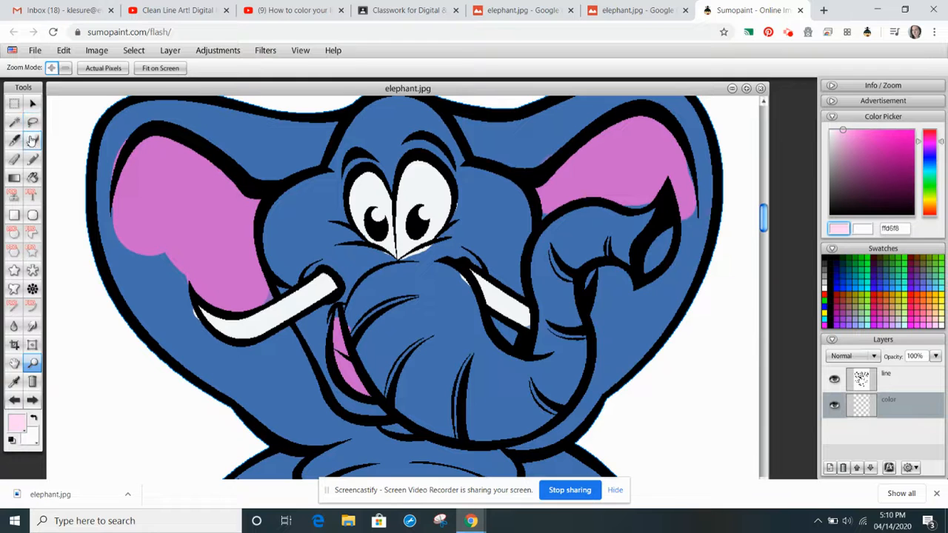
pyautogui.click(33, 141)
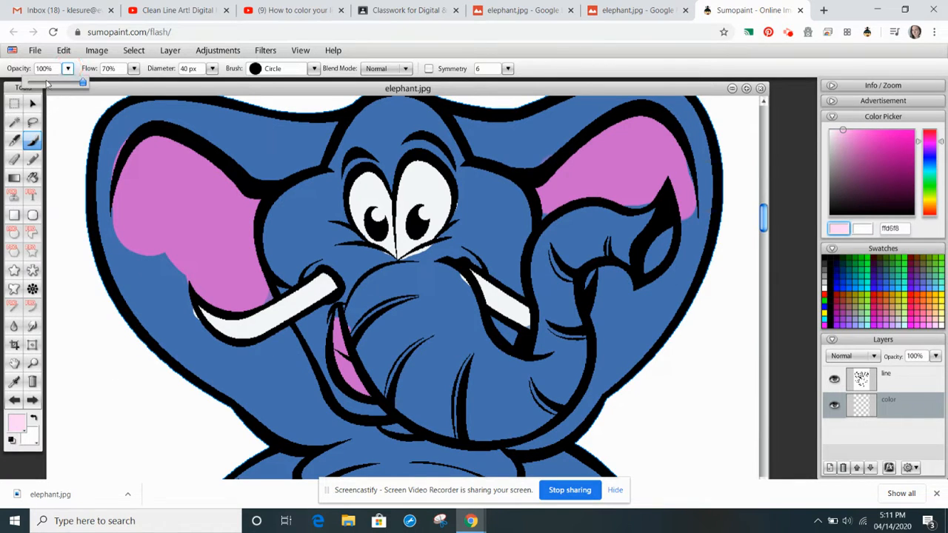
# Soften the 40 px brush to 13% opacity and 14% flow.
pyautogui.moveTo(81, 82); pyautogui.dragTo(33, 82)
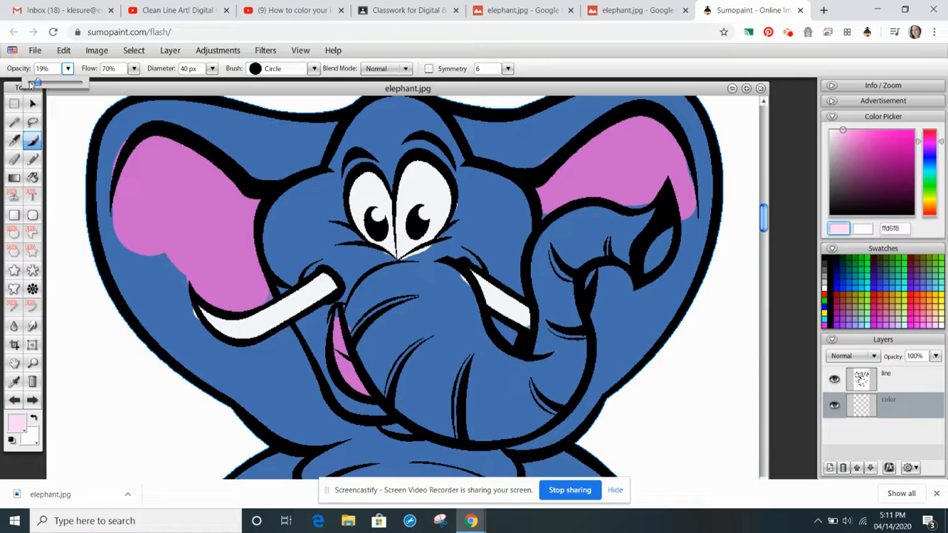
pyautogui.moveTo(52, 79); pyautogui.dragTo(30, 79)
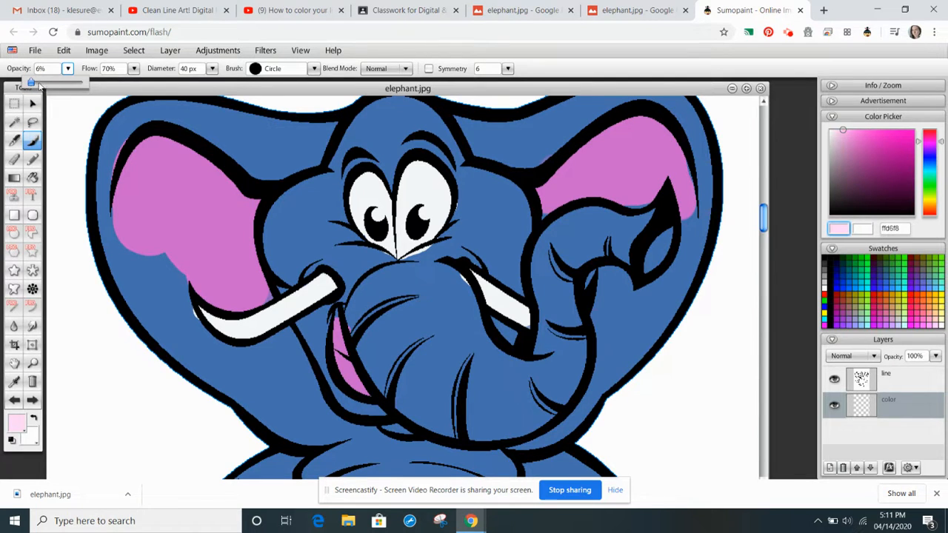
pyautogui.moveTo(34, 80); pyautogui.dragTo(132, 80)
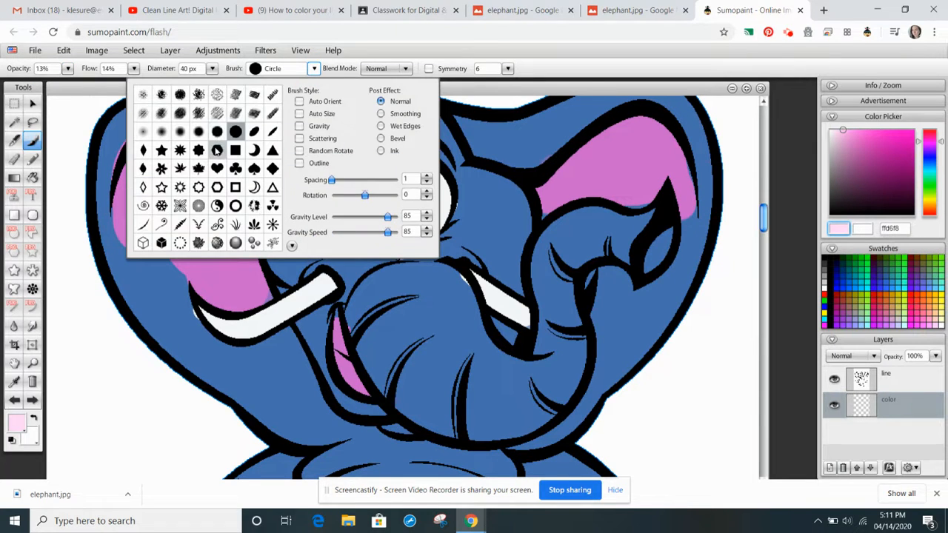
# Select the Air Brush 1 tip and enlarge it to 177 px.
pyautogui.click(143, 131)
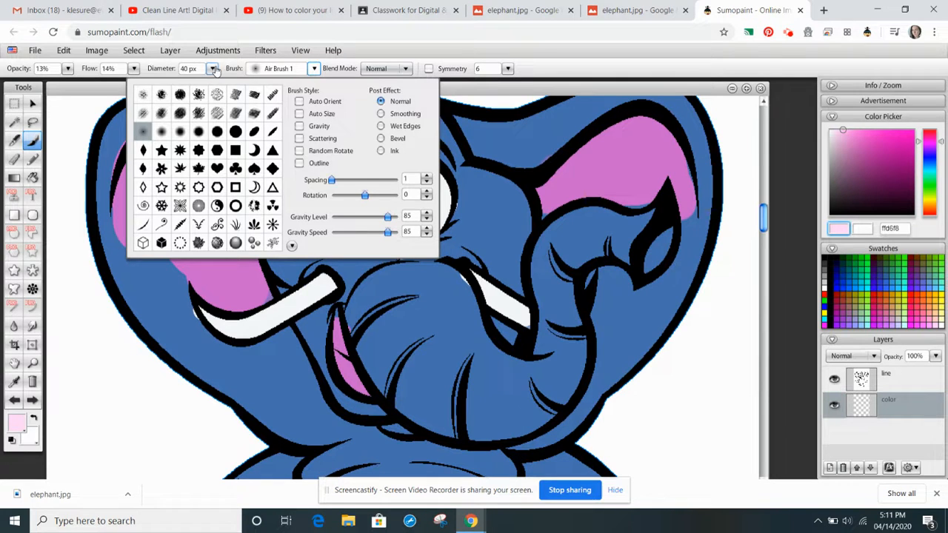
pyautogui.click(189, 68)
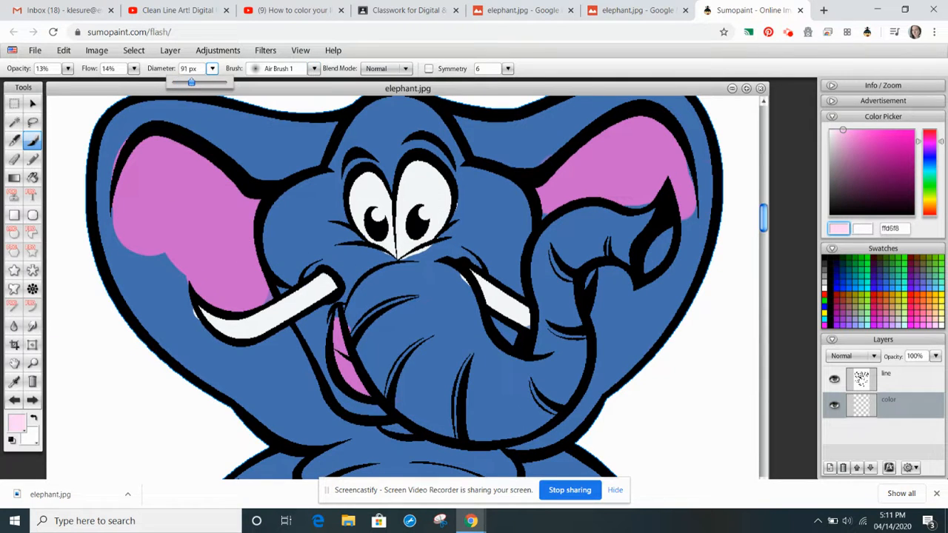
pyautogui.moveTo(191, 82); pyautogui.dragTo(206, 82)
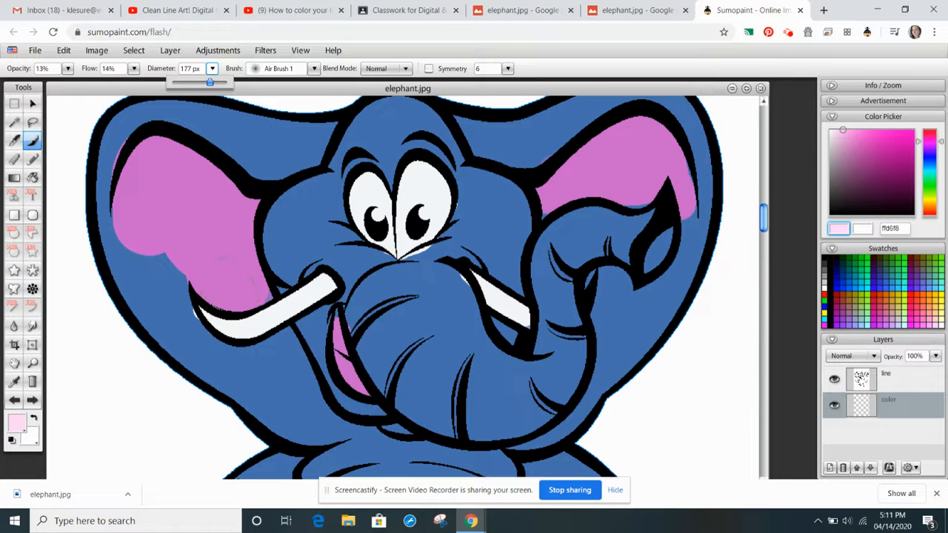
# Airbrush soft pale pink highlights across the left ear, then pick purple 6b2091.
pyautogui.click(222, 289)
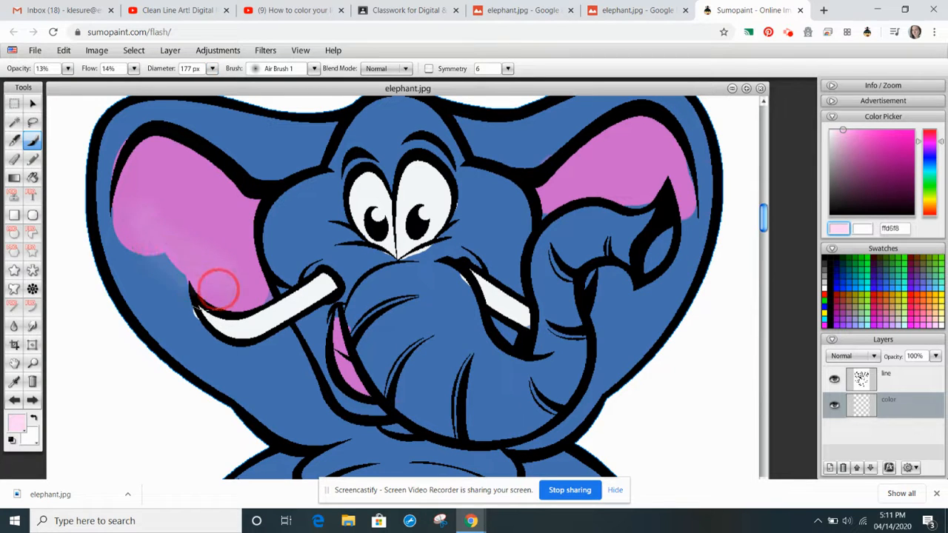
pyautogui.moveTo(222, 289); pyautogui.dragTo(141, 189)
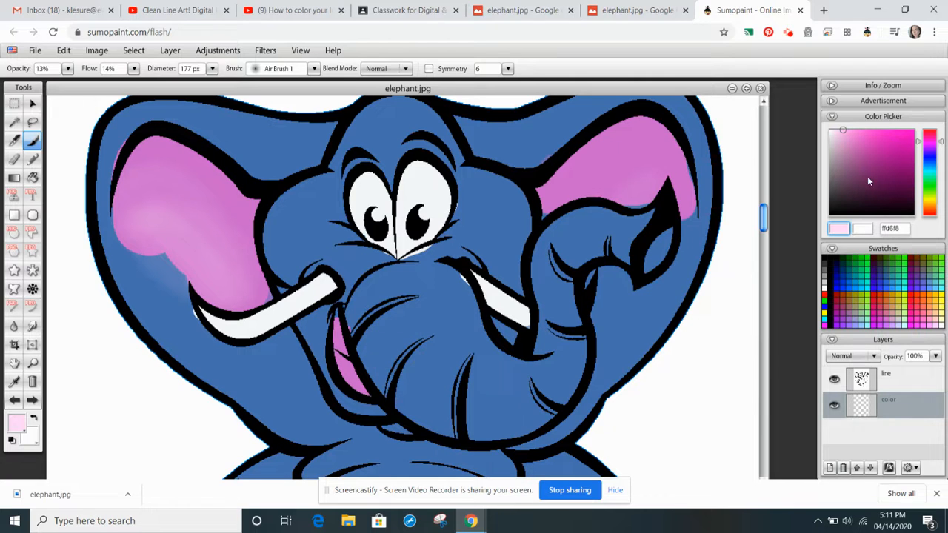
pyautogui.click(844, 315)
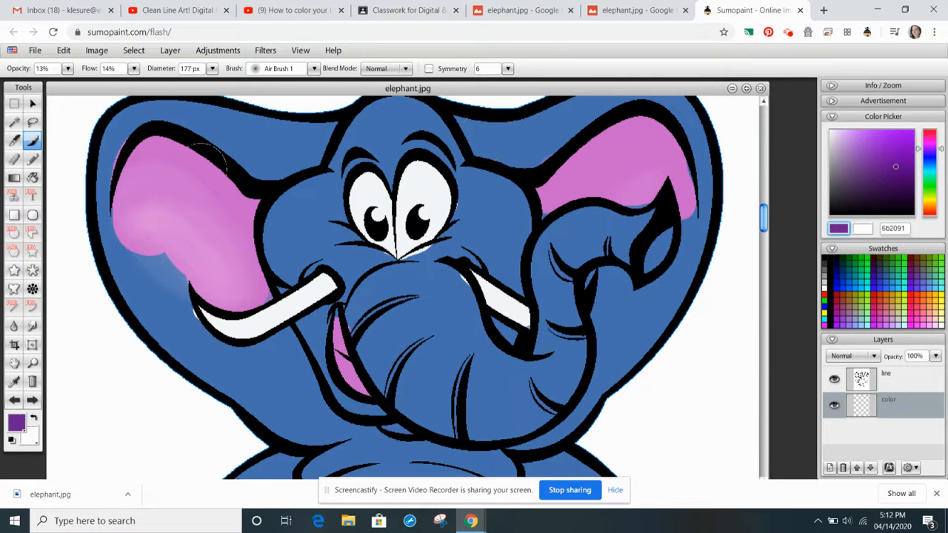
# Airbrush purple shadows onto the left and right ears.
pyautogui.click(207, 167)
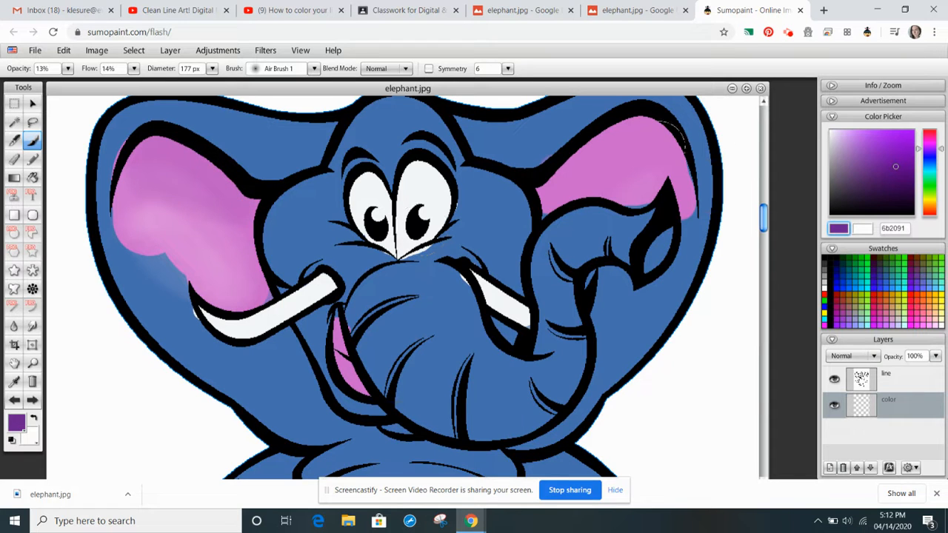
pyautogui.click(561, 174)
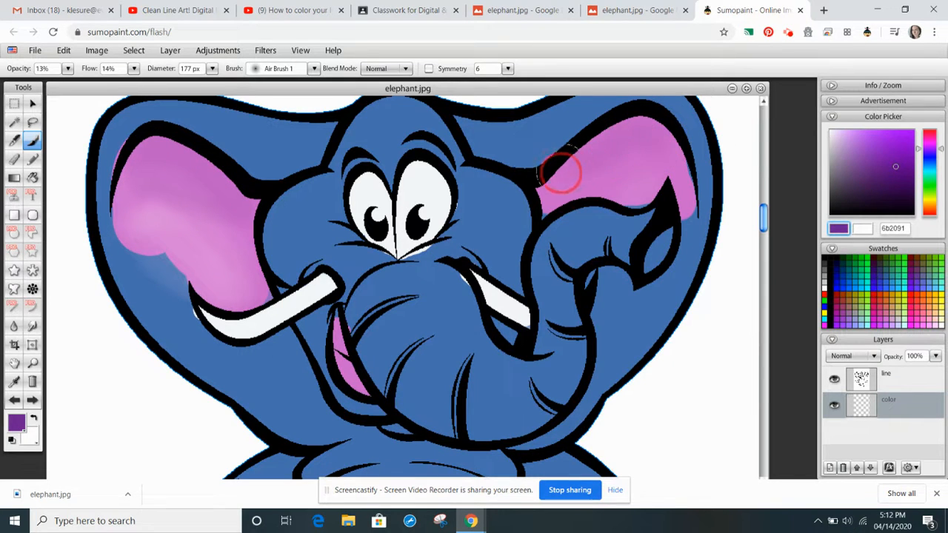
pyautogui.moveTo(559, 174); pyautogui.dragTo(637, 192)
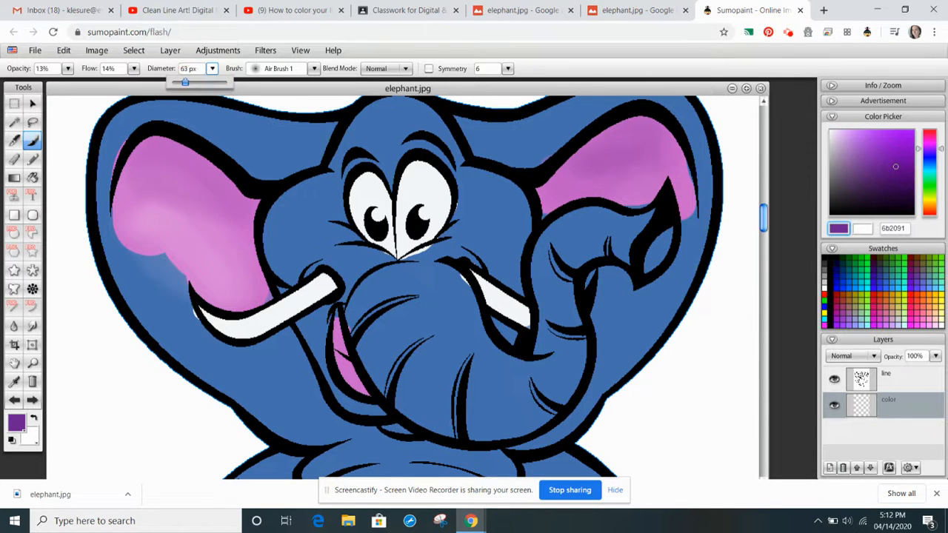
# Shrink the airbrush to 63 px and shade the tongue and mouth purple.
pyautogui.click(348, 363)
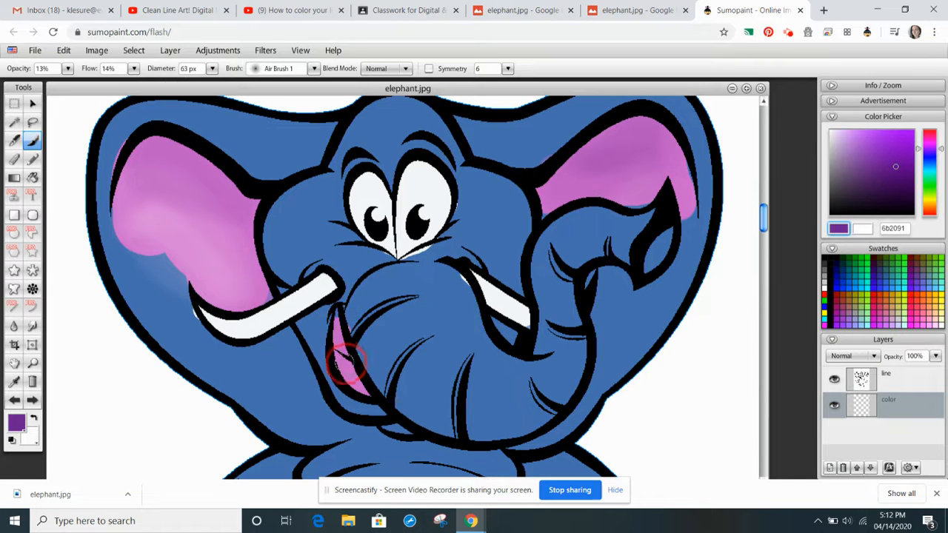
pyautogui.moveTo(348, 363); pyautogui.dragTo(344, 341)
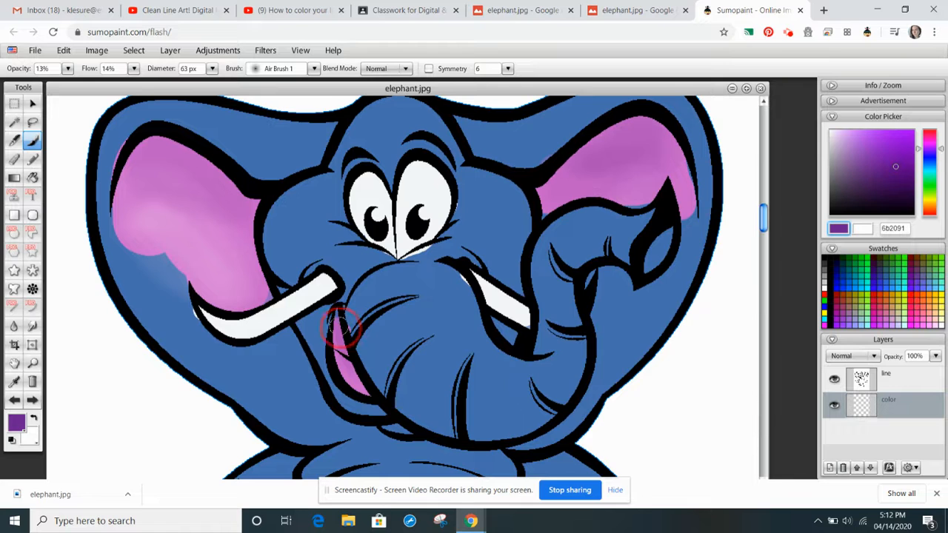
pyautogui.click(341, 330)
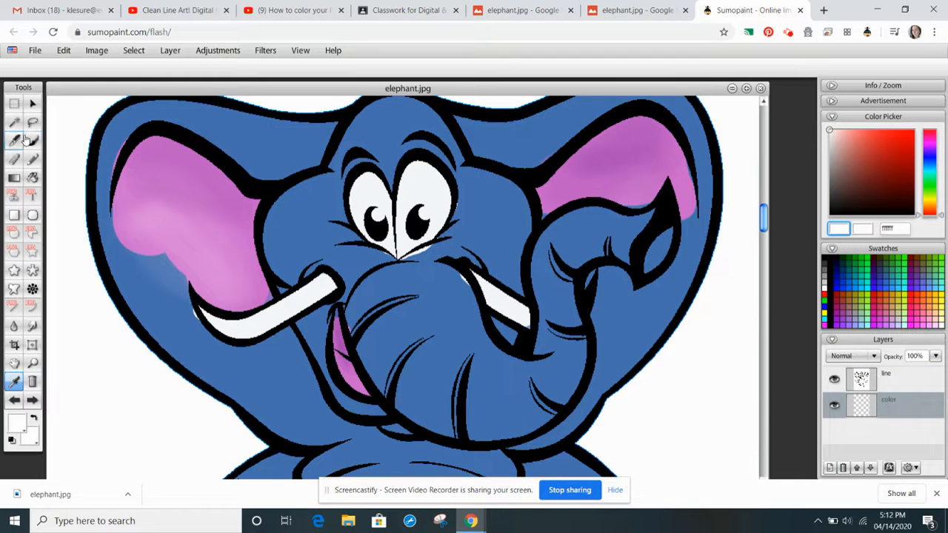
# Reselect the brush, pick pale blue, and airbrush 166 px highlights over head and trunk.
pyautogui.click(33, 141)
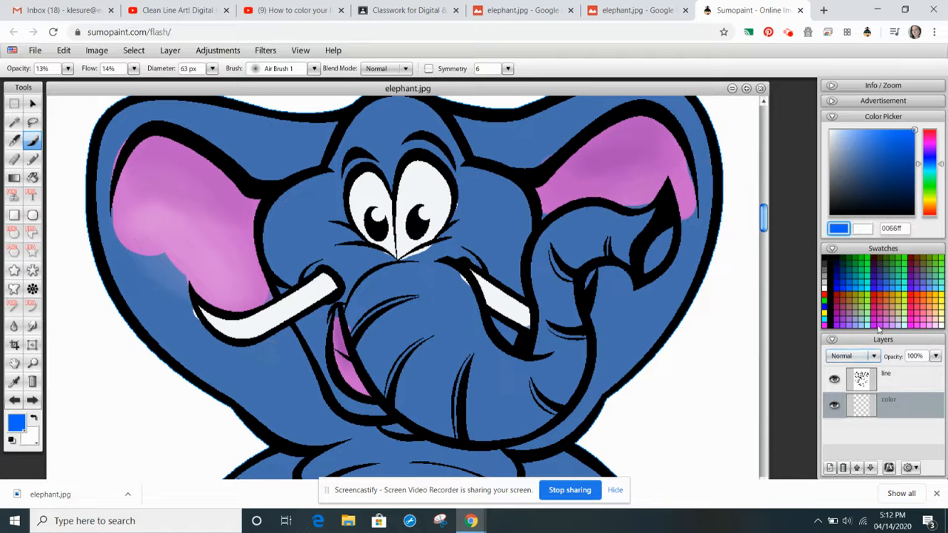
pyautogui.click(836, 140)
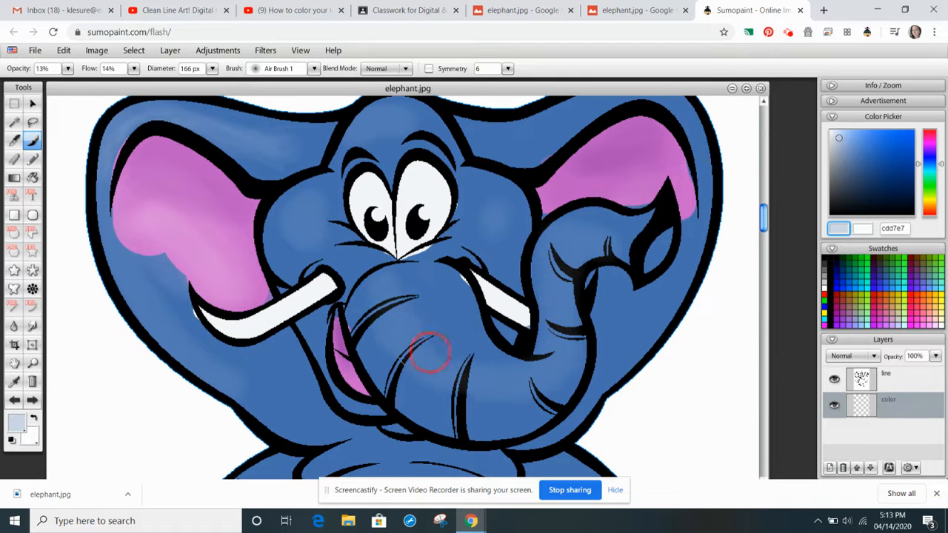
pyautogui.moveTo(433, 352); pyautogui.dragTo(503, 378)
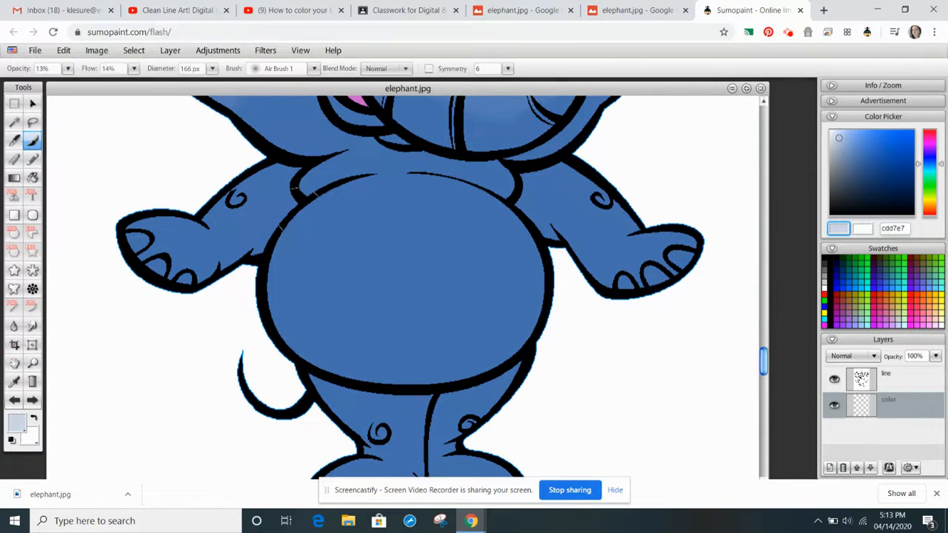
# Airbrush pale blue-grey highlights across the belly, then pick deeper blue 3333cc.
pyautogui.click(348, 282)
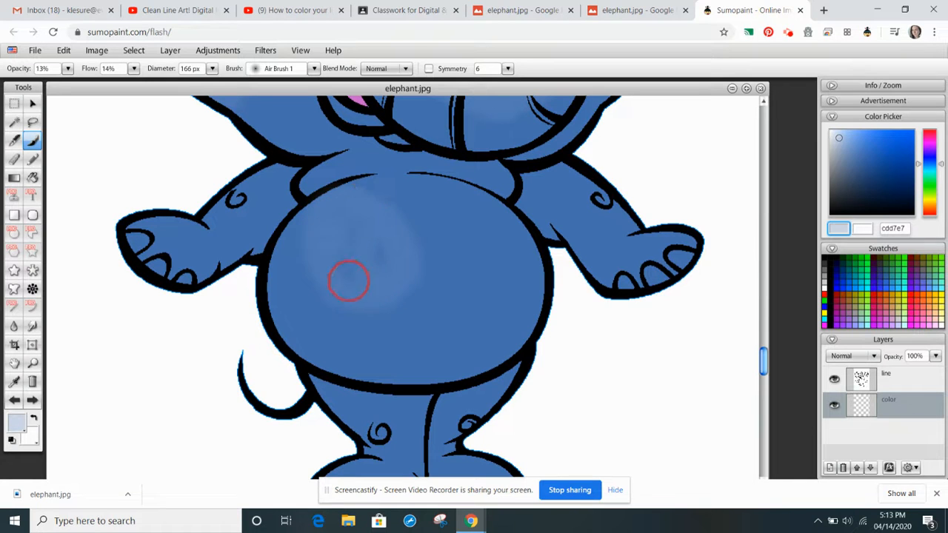
pyautogui.moveTo(348, 281); pyautogui.dragTo(407, 319)
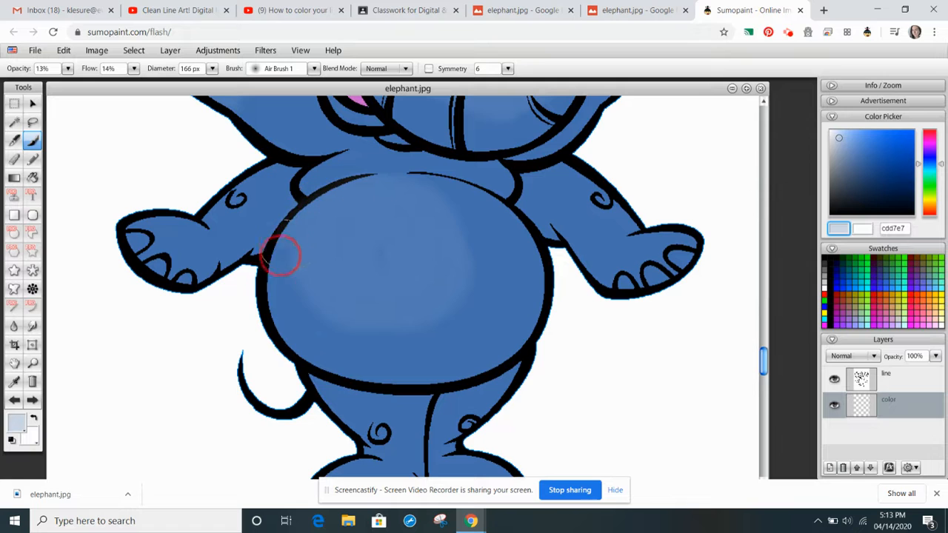
pyautogui.moveTo(285, 255); pyautogui.dragTo(348, 230)
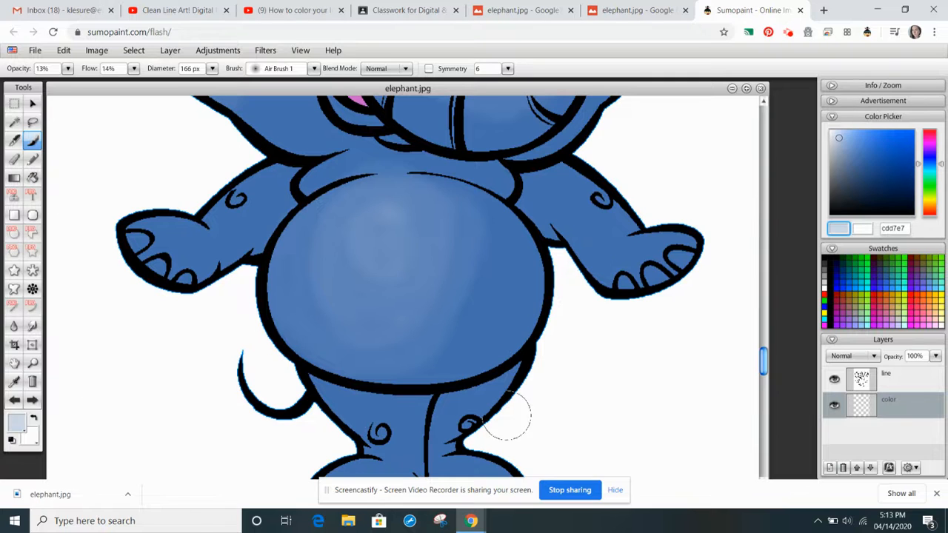
pyautogui.click(881, 284)
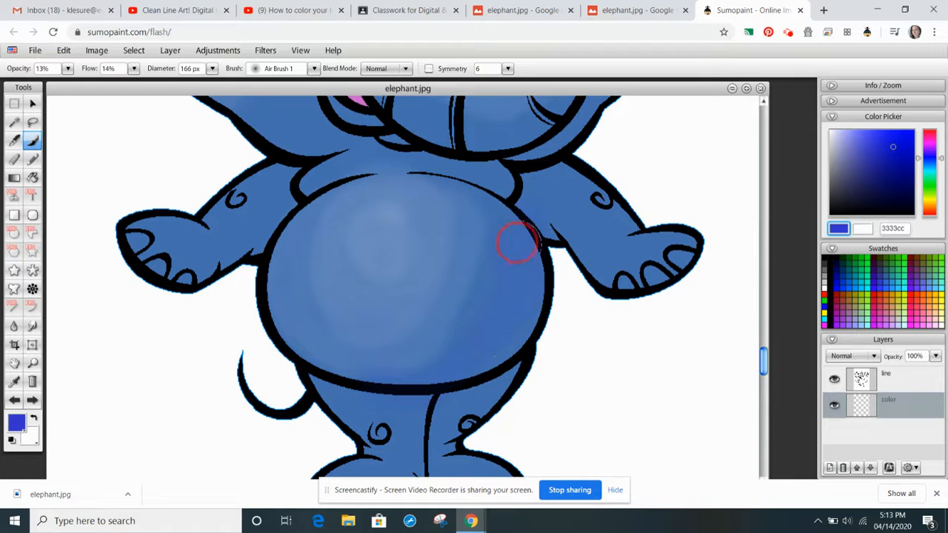
# Airbrush #3333cc shadows around the belly's edges to make it look rounded.
pyautogui.moveTo(518, 240); pyautogui.dragTo(474, 285)
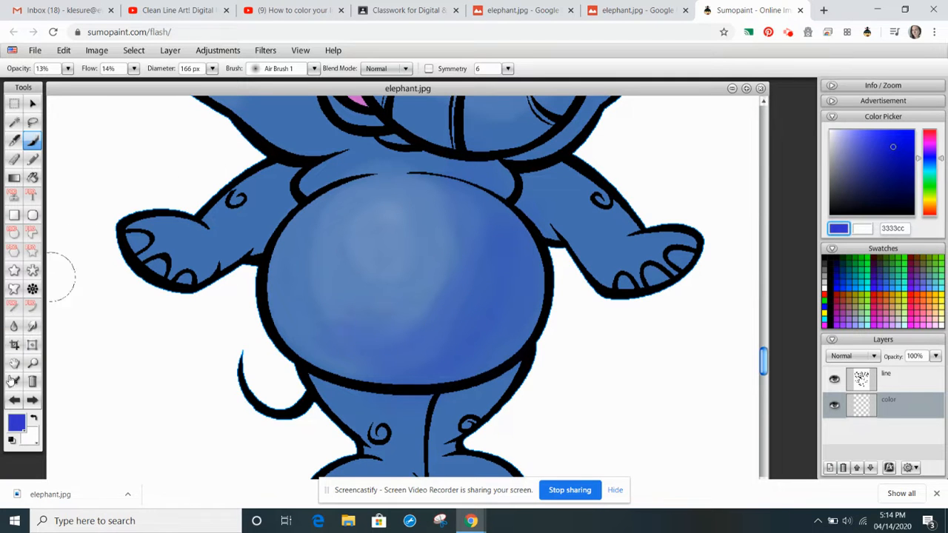
# Pick yellow and add a warm glow to the belly centre, then choose dark teal.
pyautogui.click(893, 131)
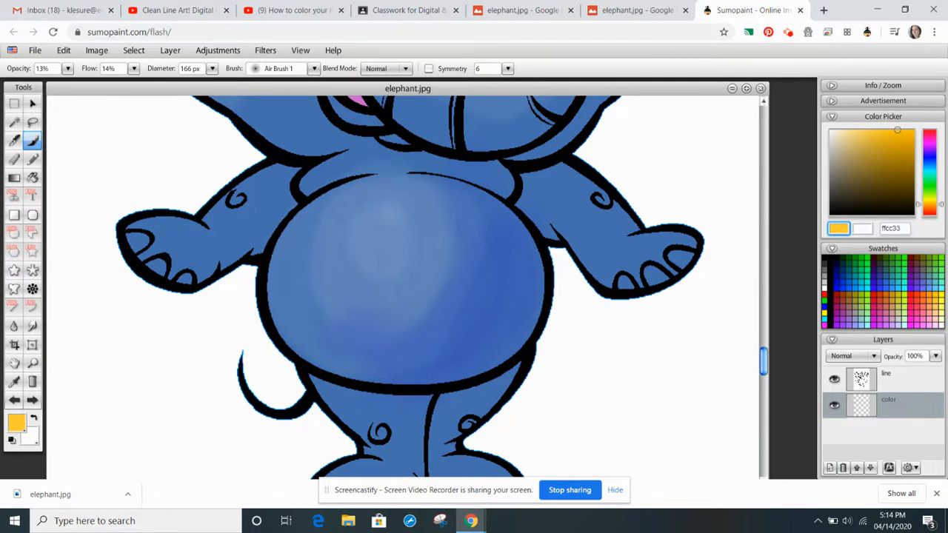
pyautogui.click(448, 271)
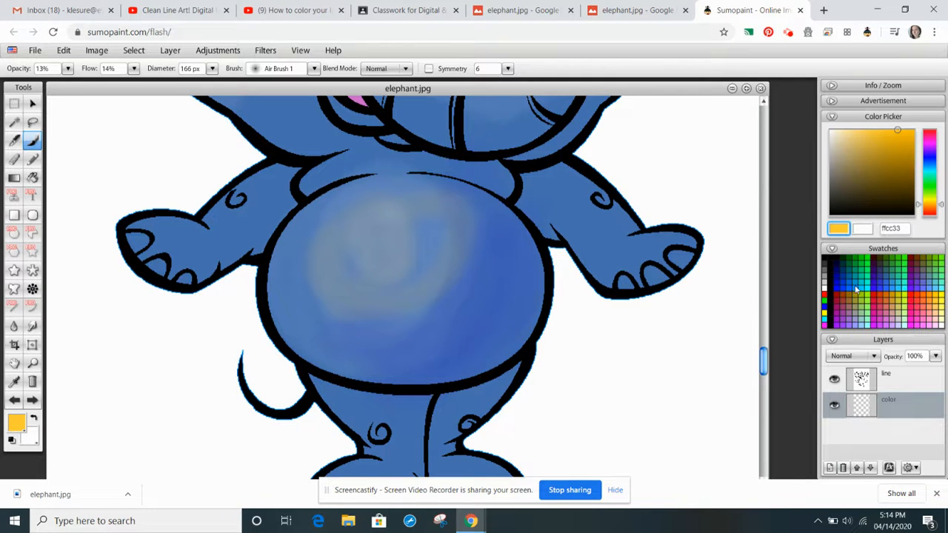
pyautogui.click(855, 289)
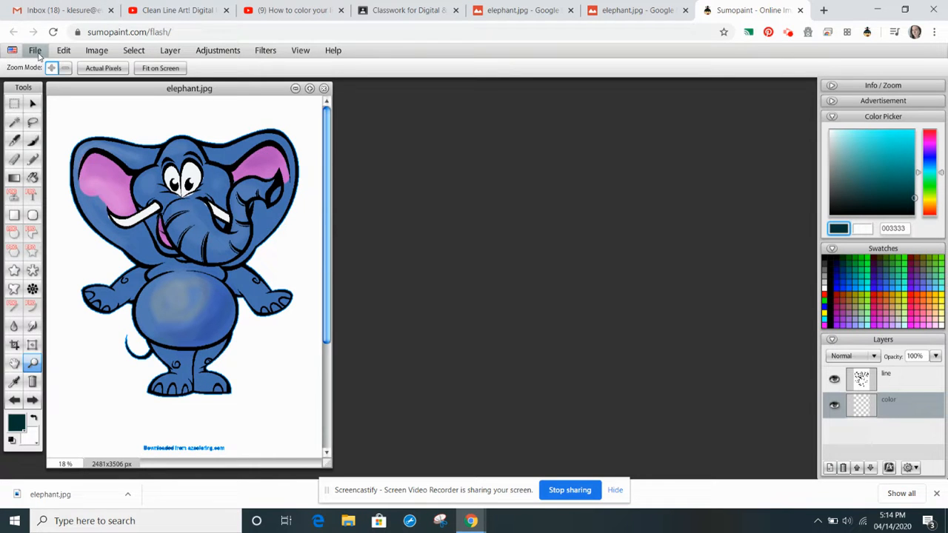
# Set up saving the elephant to the computer as elephant.jpg in JPG format.
pyautogui.click(34, 49)
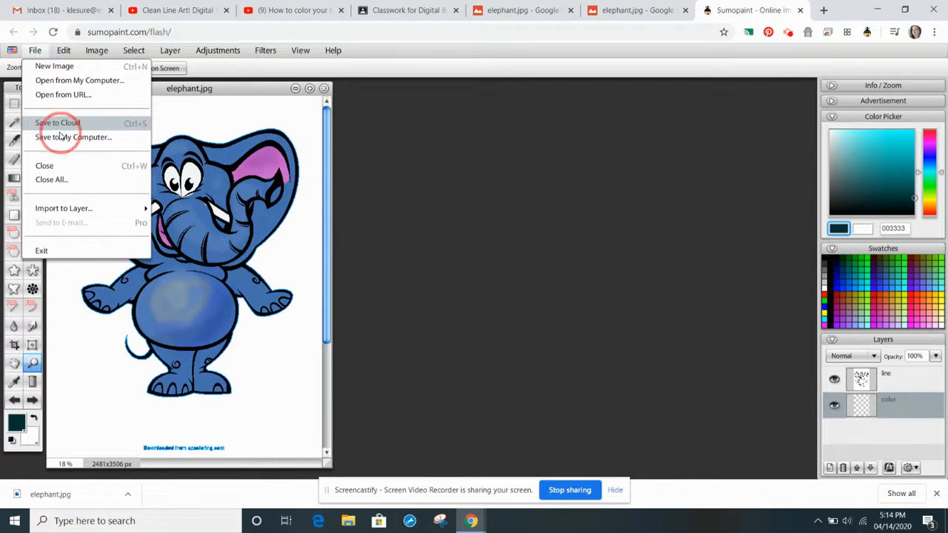
pyautogui.click(73, 137)
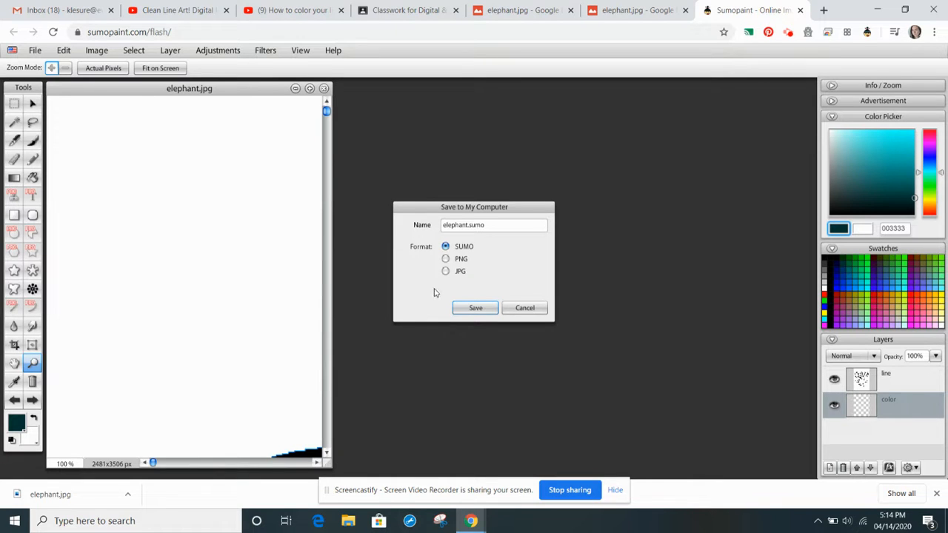
pyautogui.click(446, 271)
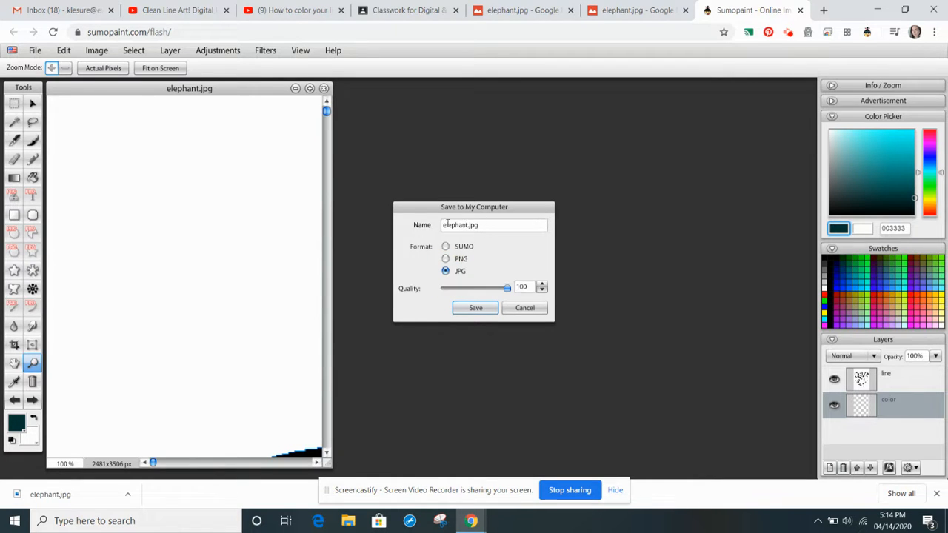